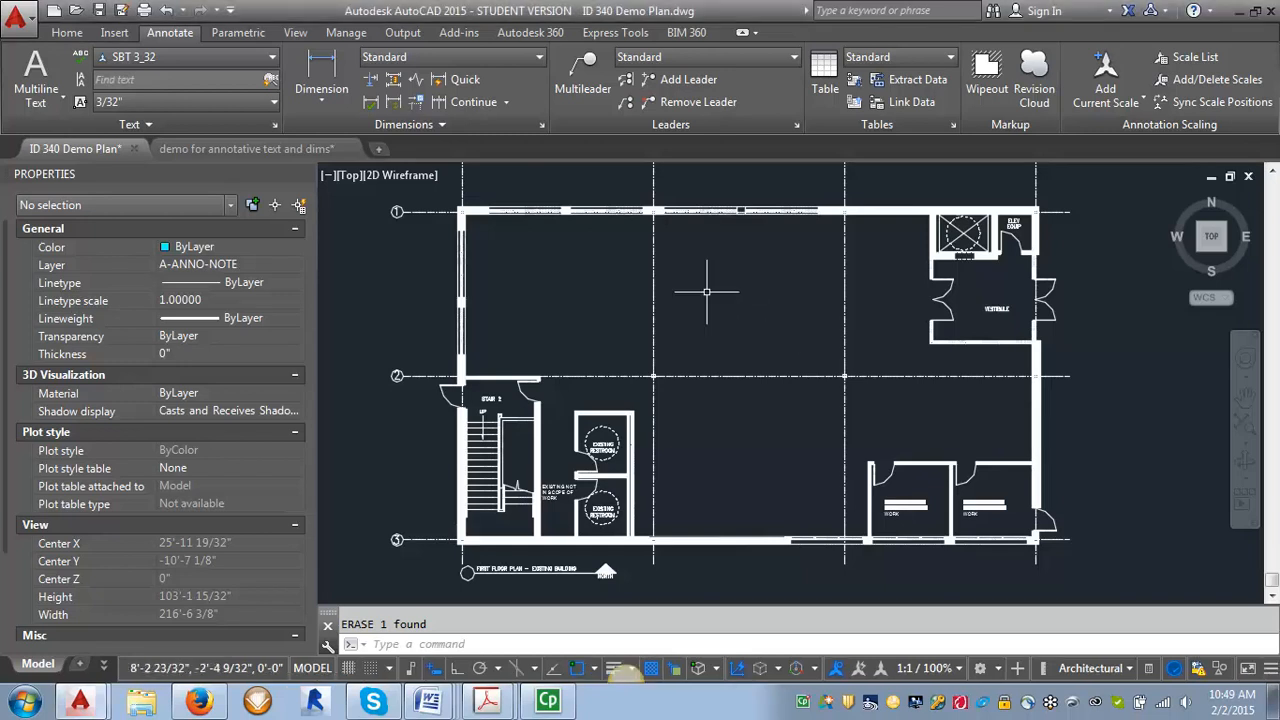
mouse_move(804, 312)
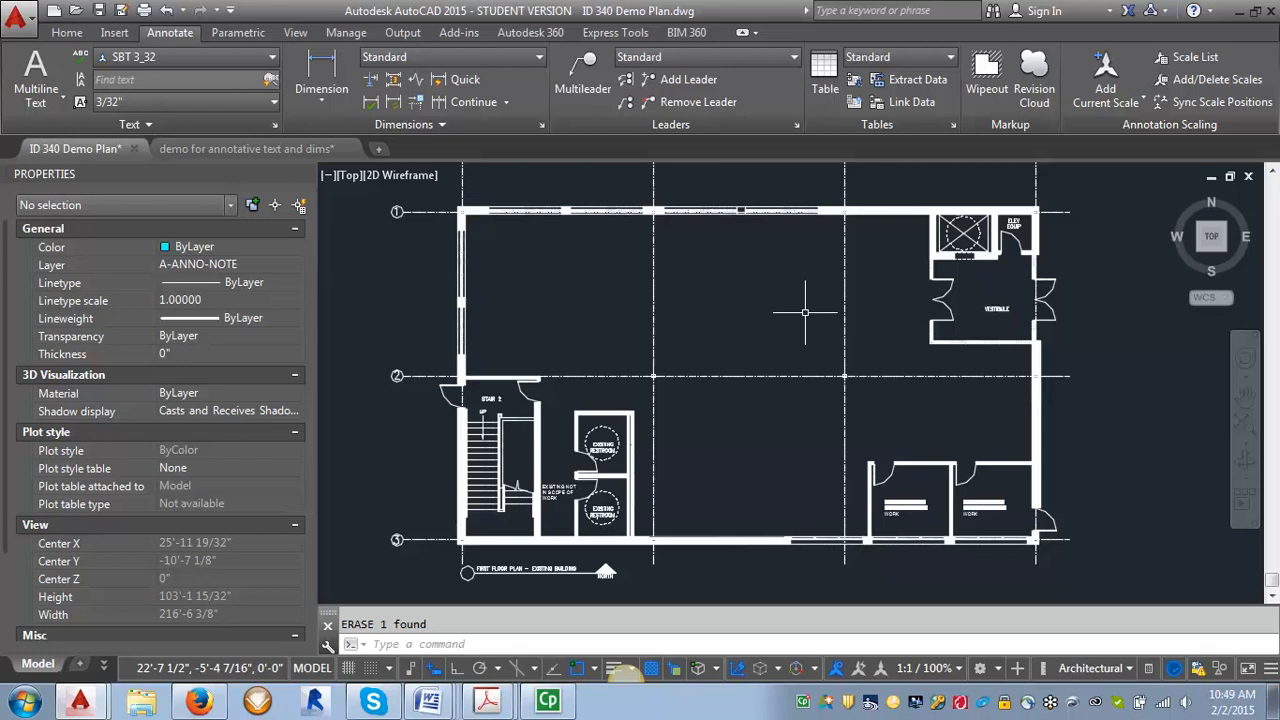
mouse_move(778, 382)
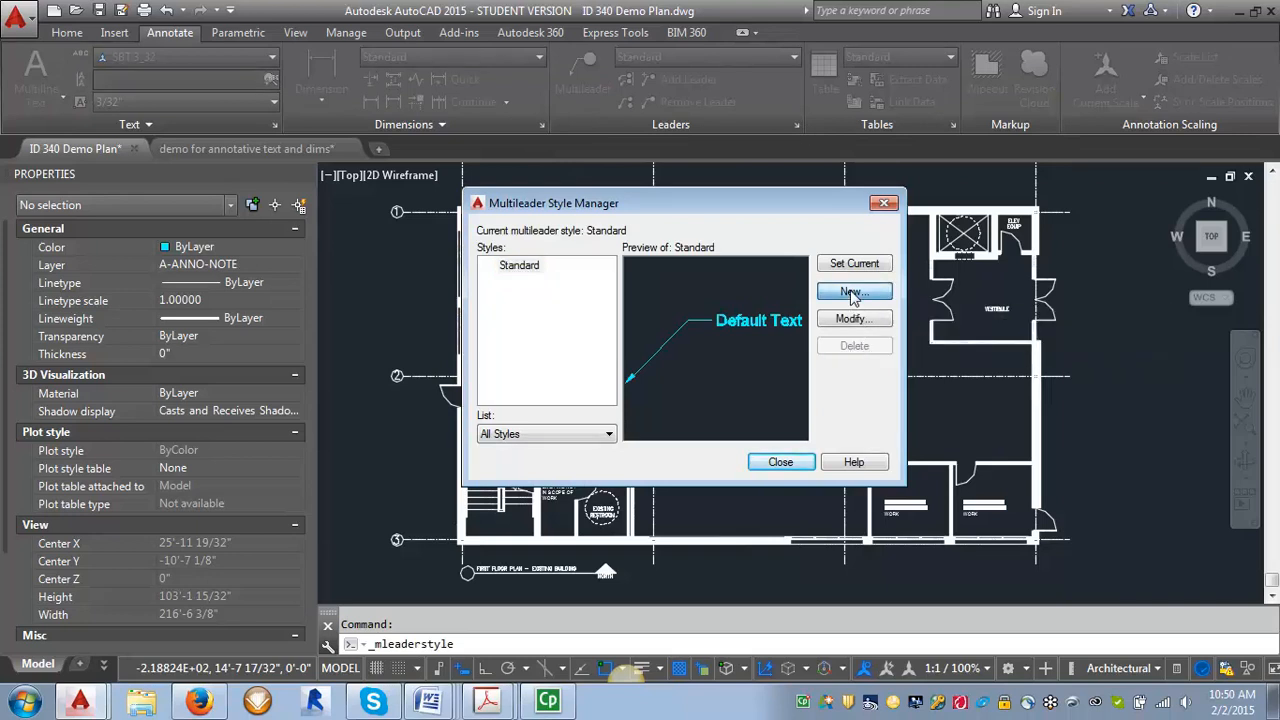
Step: Create a new annotative multileader style named 'Keynote with leader' from Standard
left_click(852, 292)
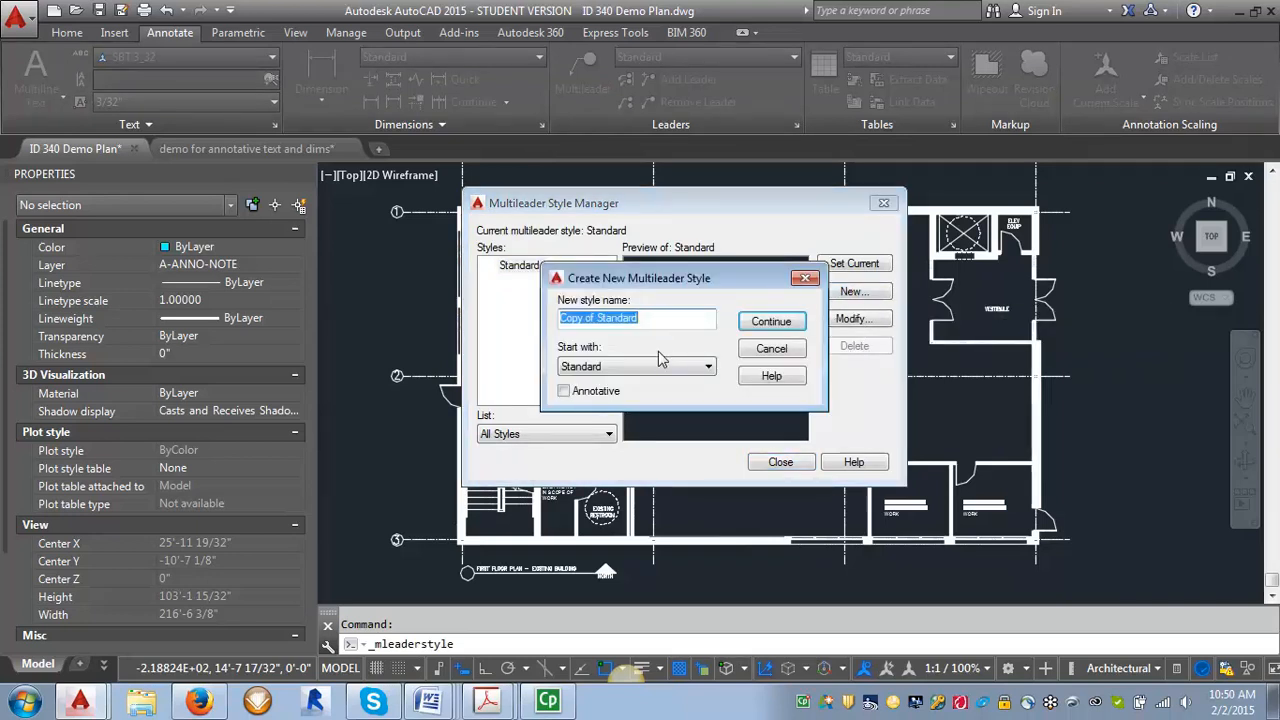
left_click(564, 390)
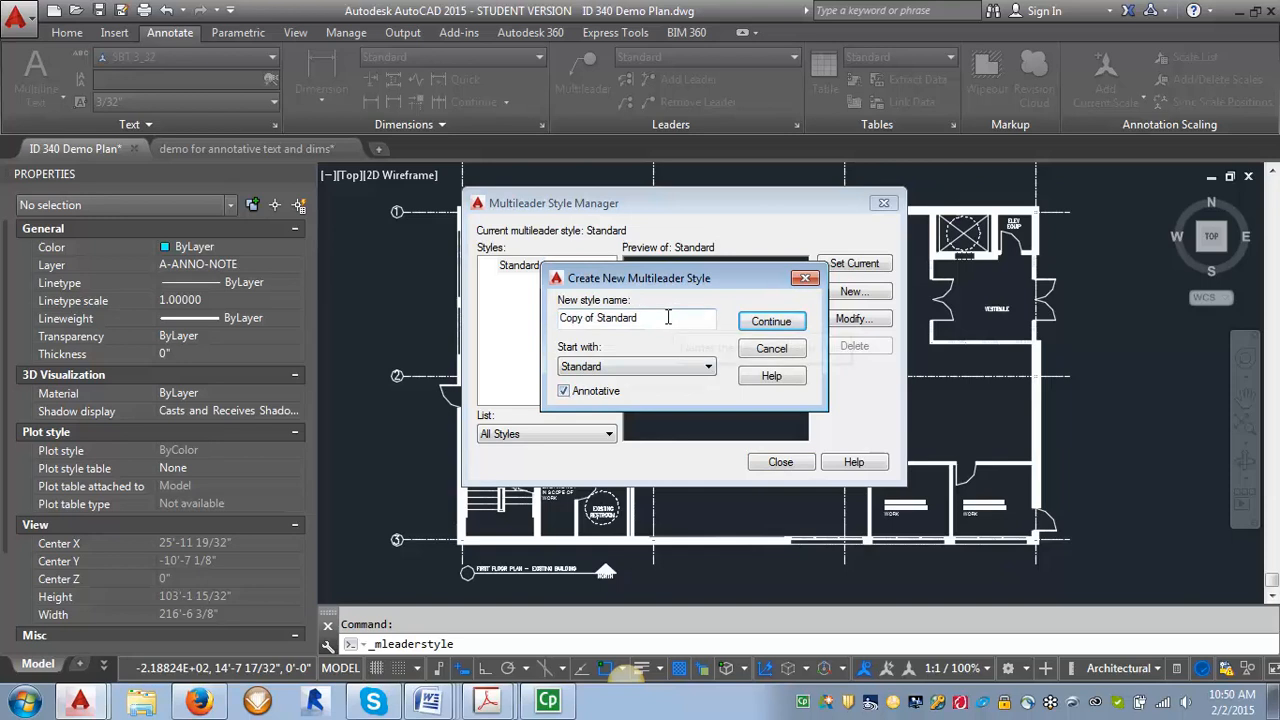
type("Keynote with lea")
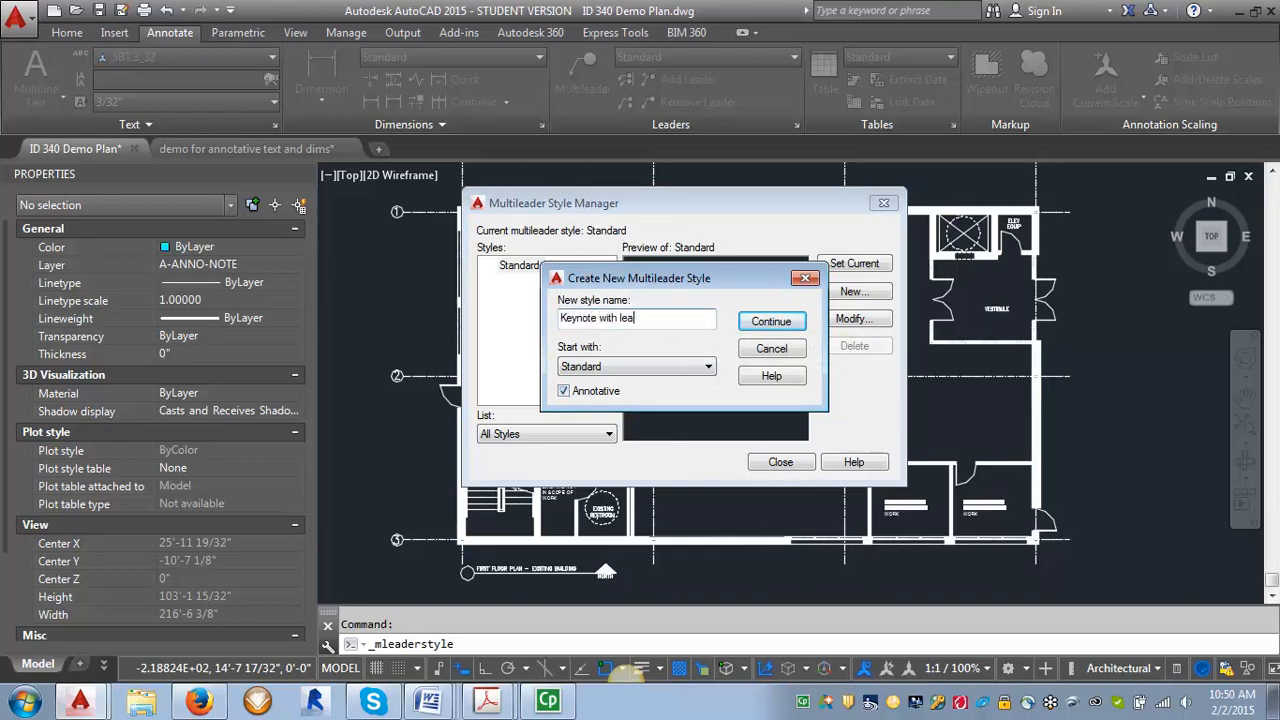
type("der")
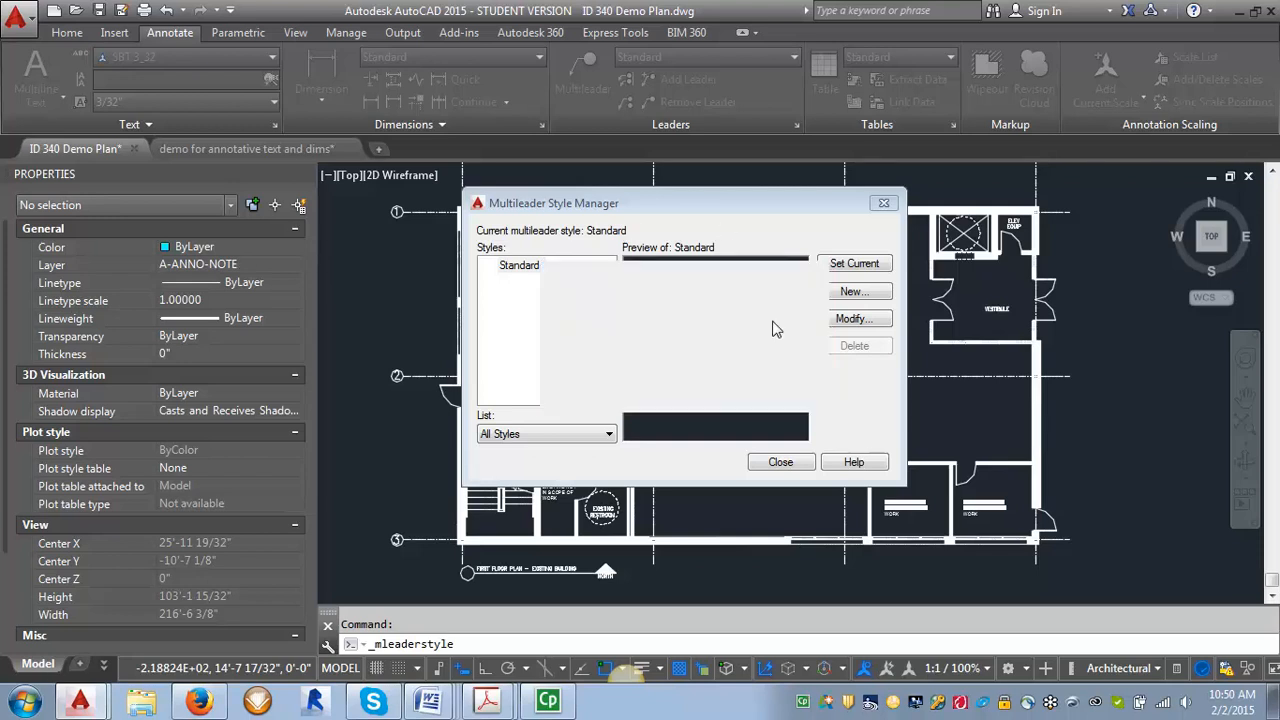
left_click(858, 318)
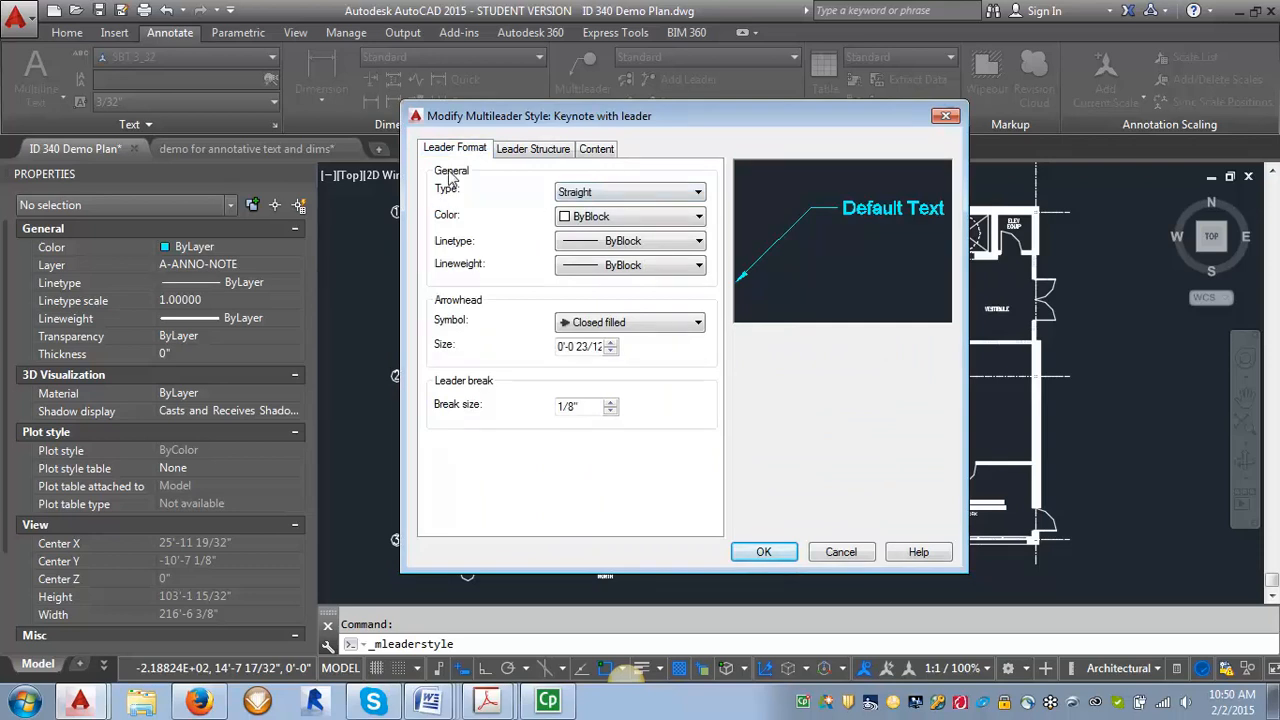
mouse_move(430, 330)
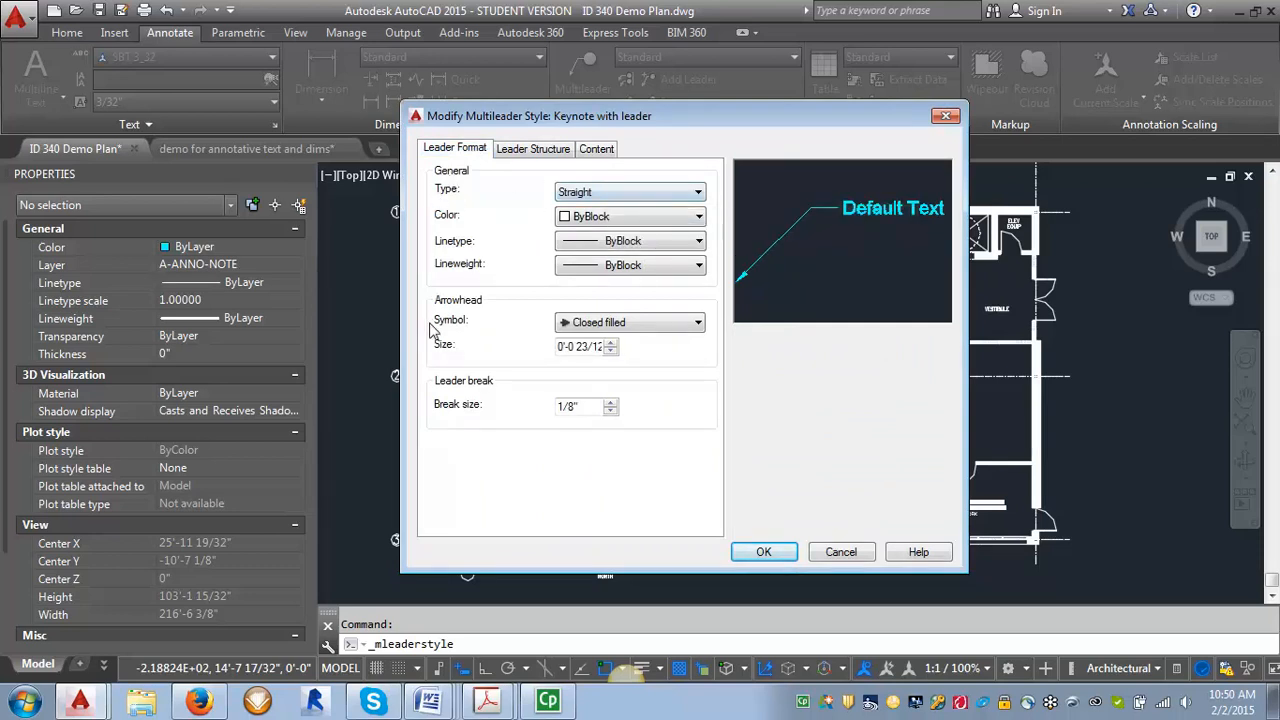
mouse_move(580, 346)
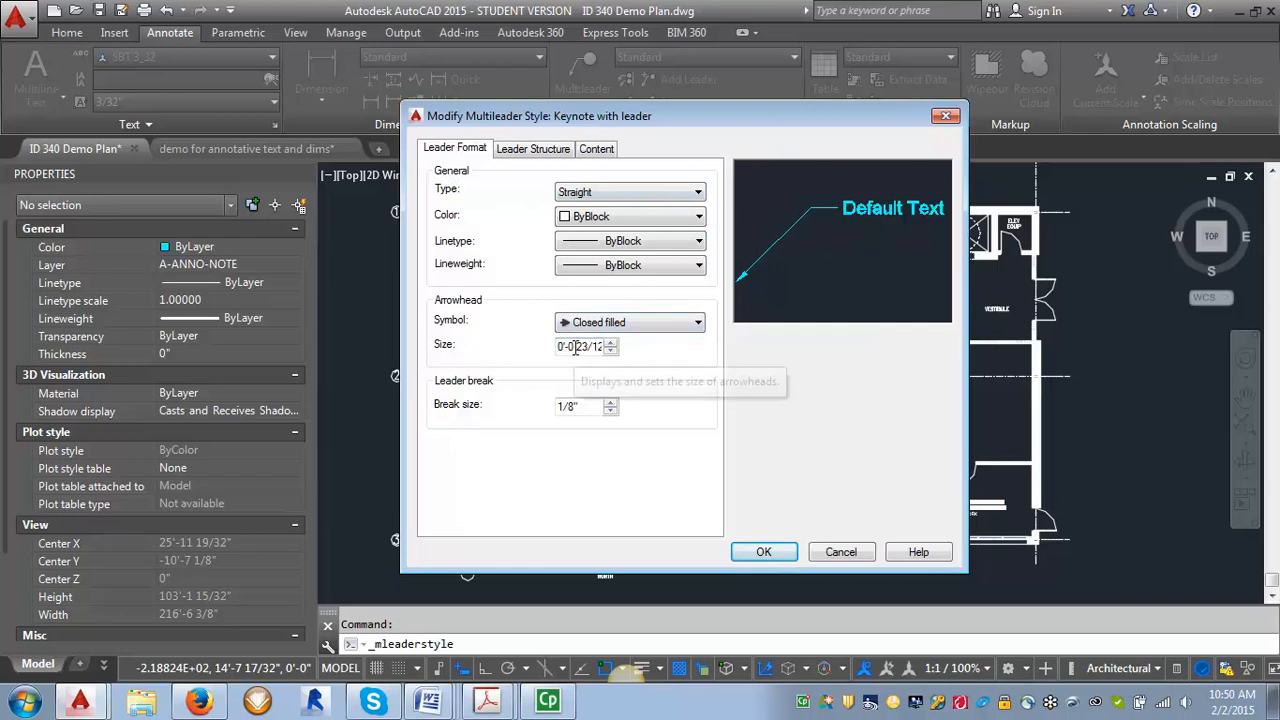
Step: Set the arrowhead size to 3/16" and the content to a Hexagon block, then accept
type("3/3")
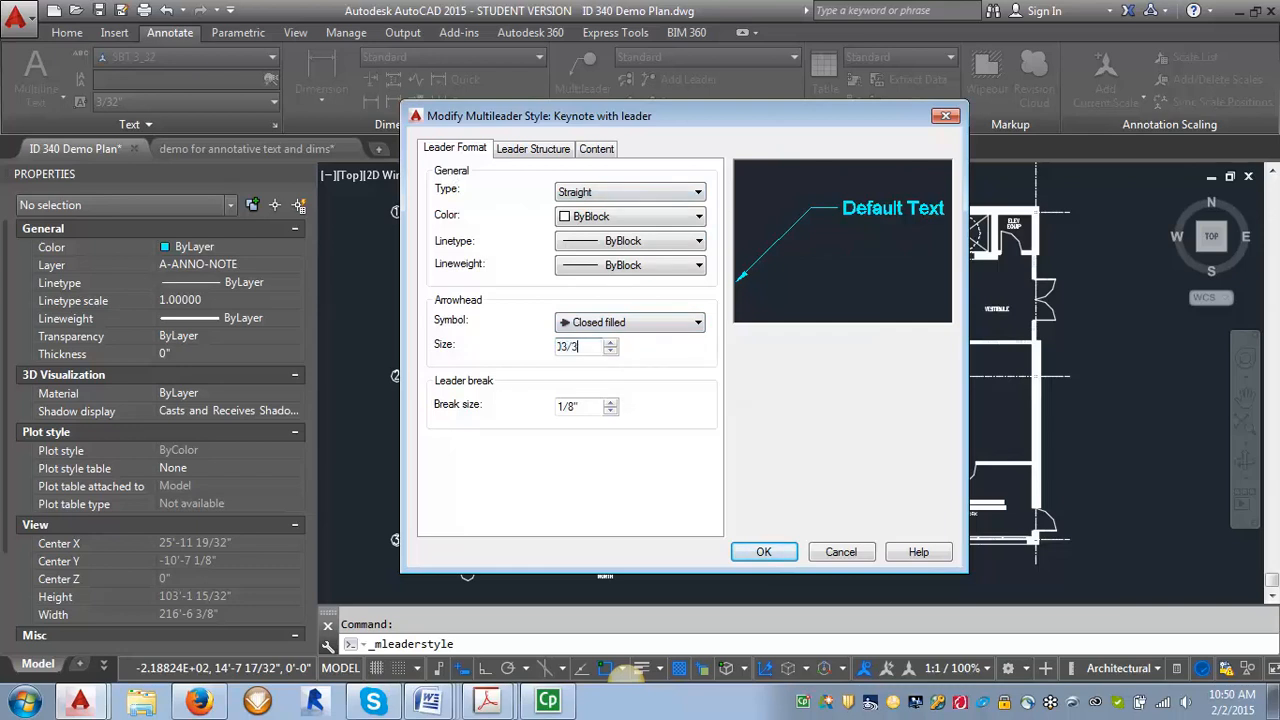
left_click(532, 148)
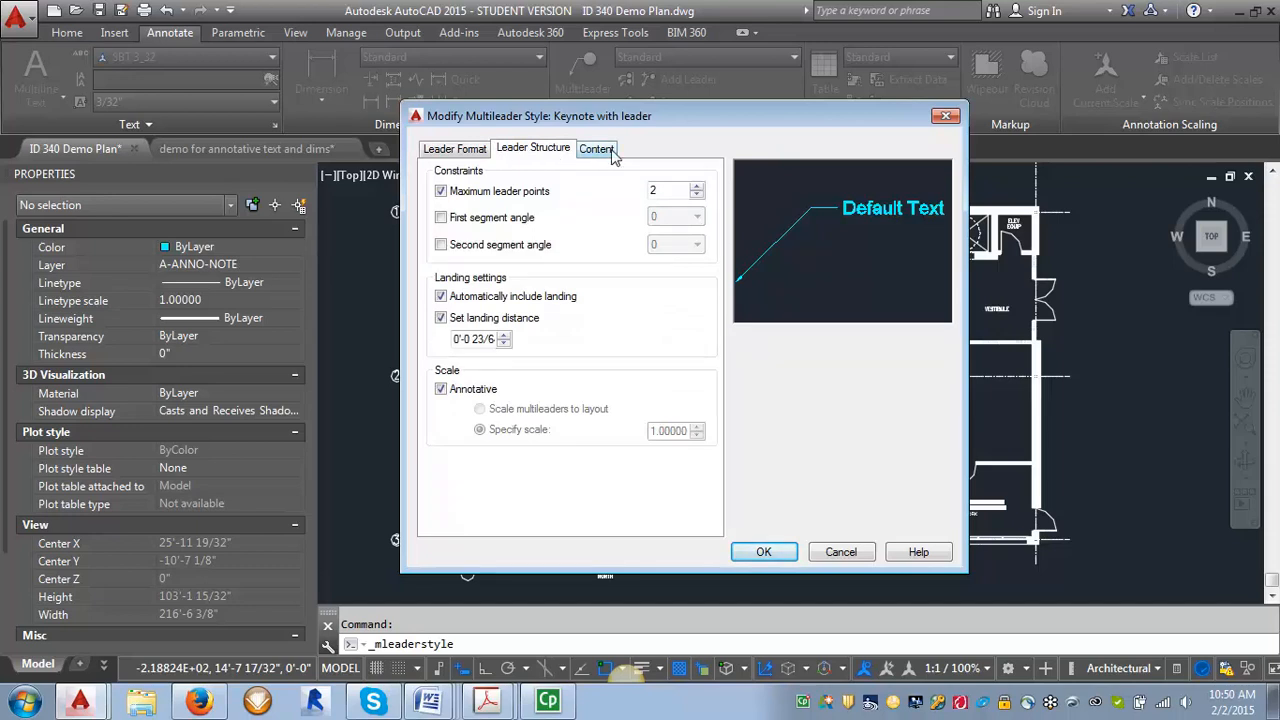
left_click(596, 148)
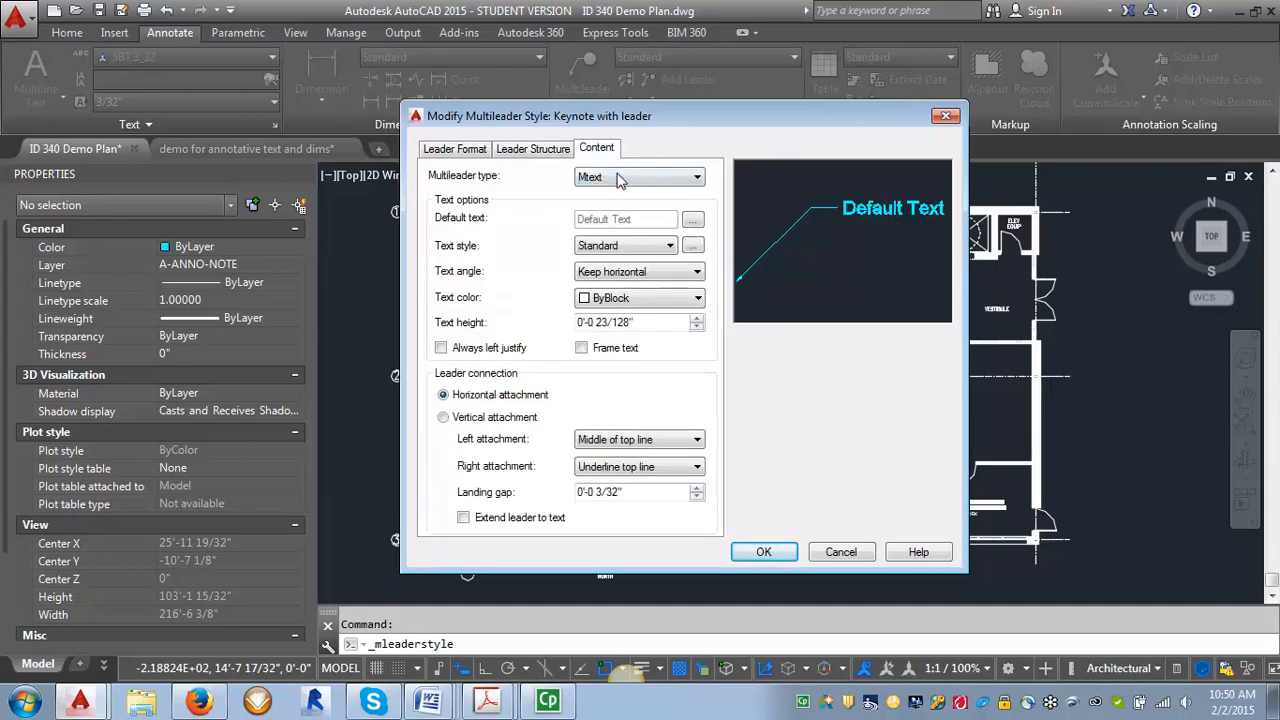
mouse_move(638, 176)
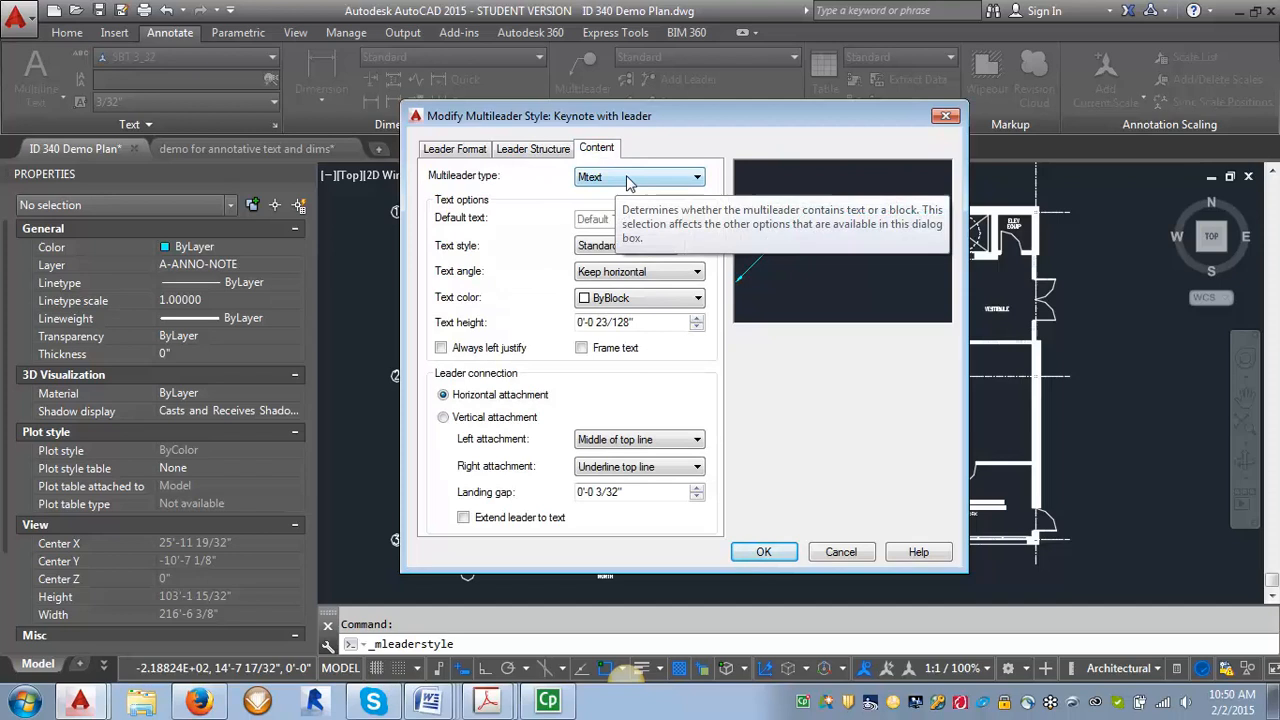
left_click(640, 176)
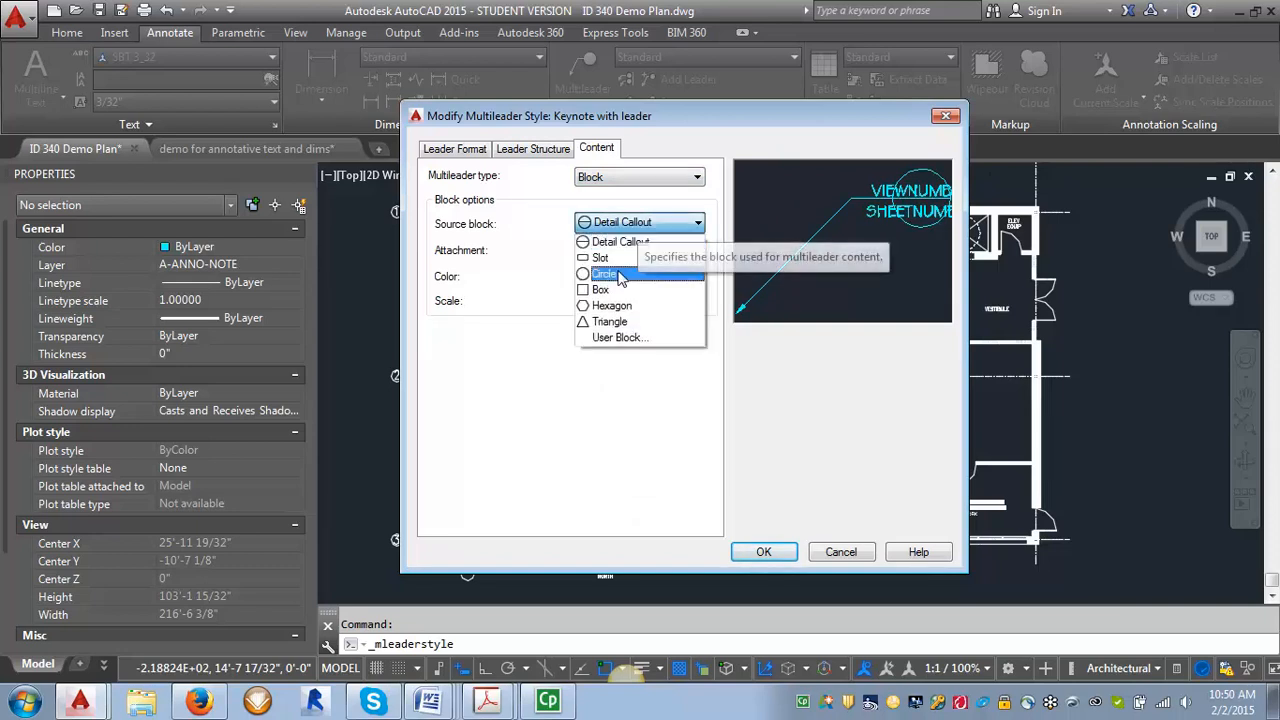
left_click(612, 304)
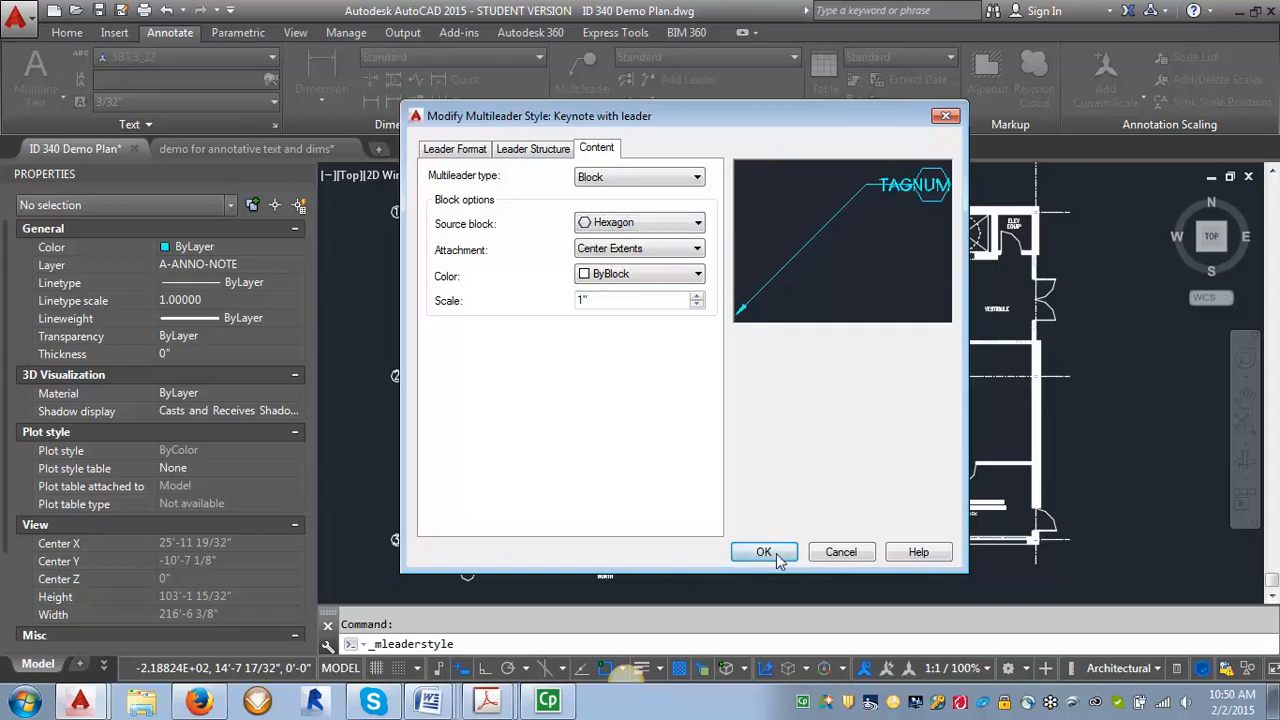
left_click(764, 552)
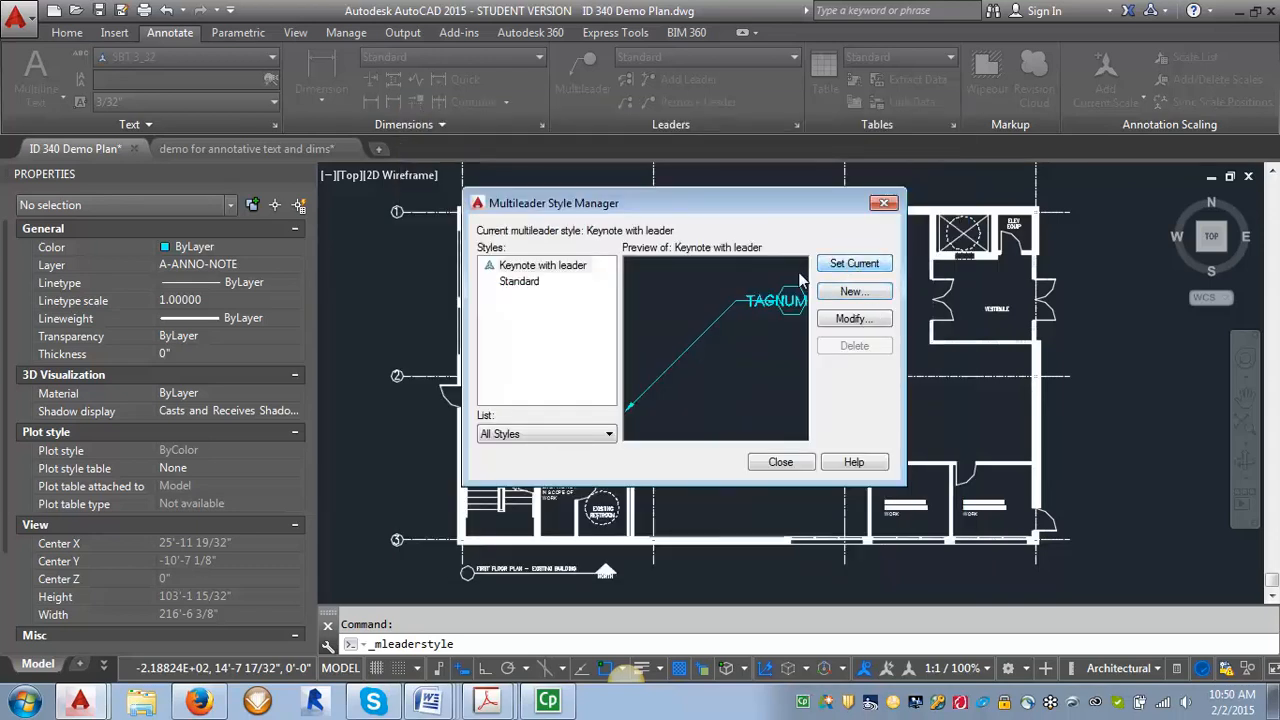
Step: Close the style manager and set the annotation scale to 1/4" = 1'-0"
left_click(780, 460)
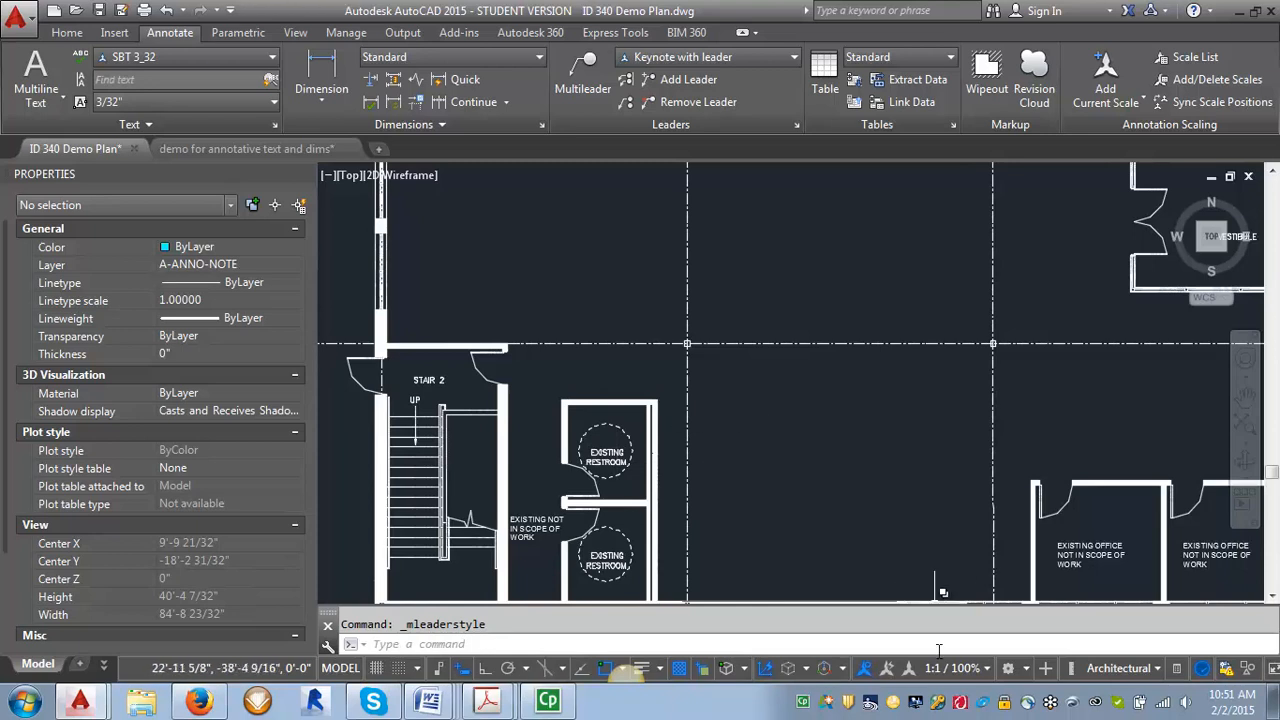
mouse_move(956, 668)
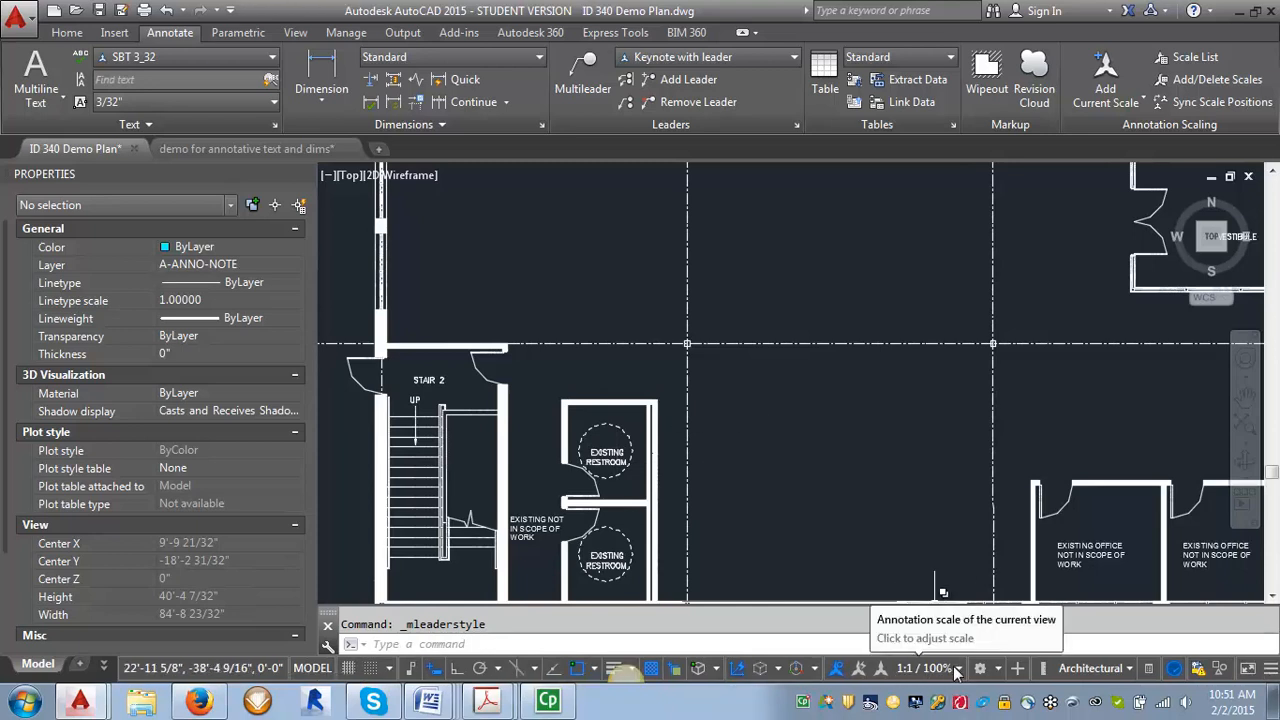
left_click(924, 668)
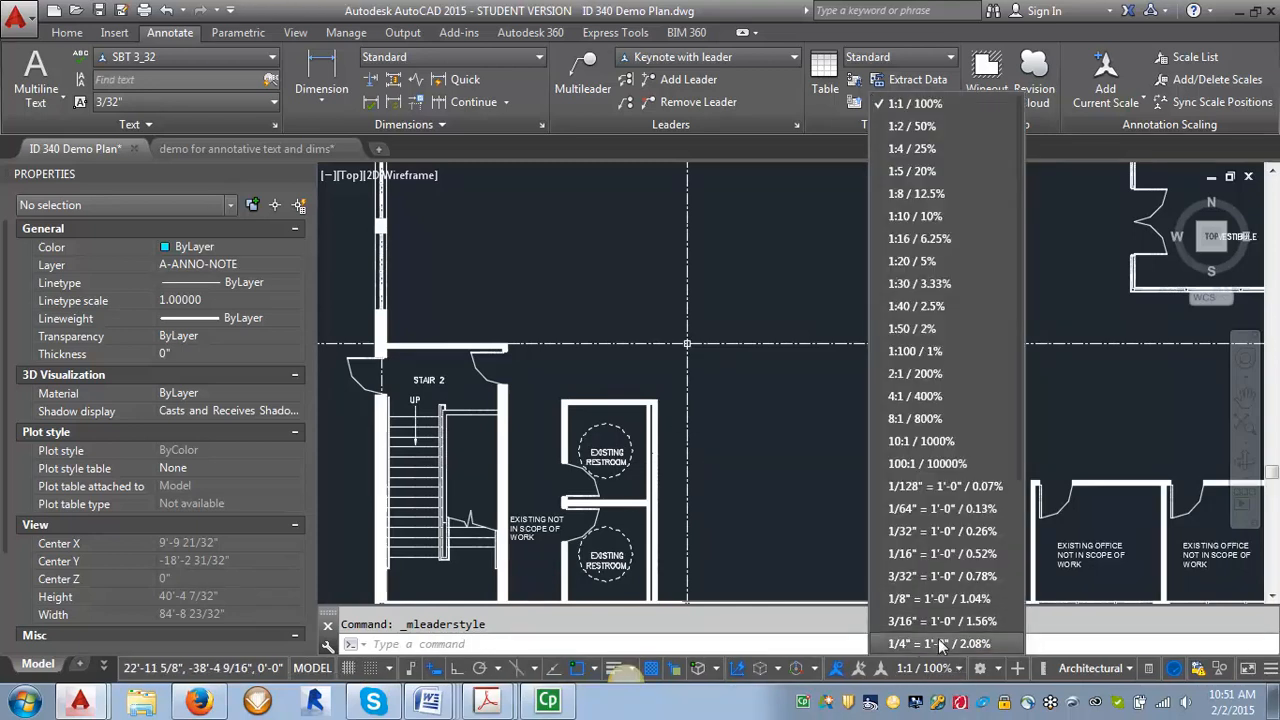
left_click(938, 644)
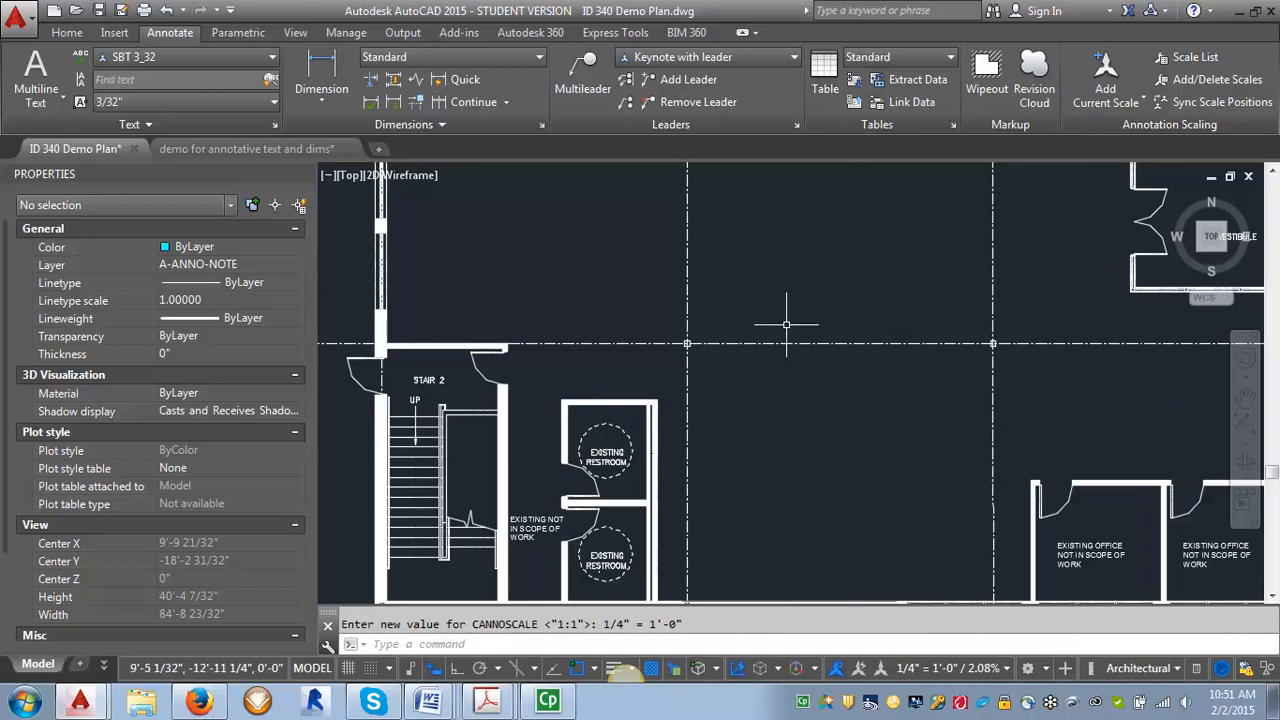
Step: Place a hexagon keynote numbered 3 with its leader pointing at a wall corner
left_click(584, 80)
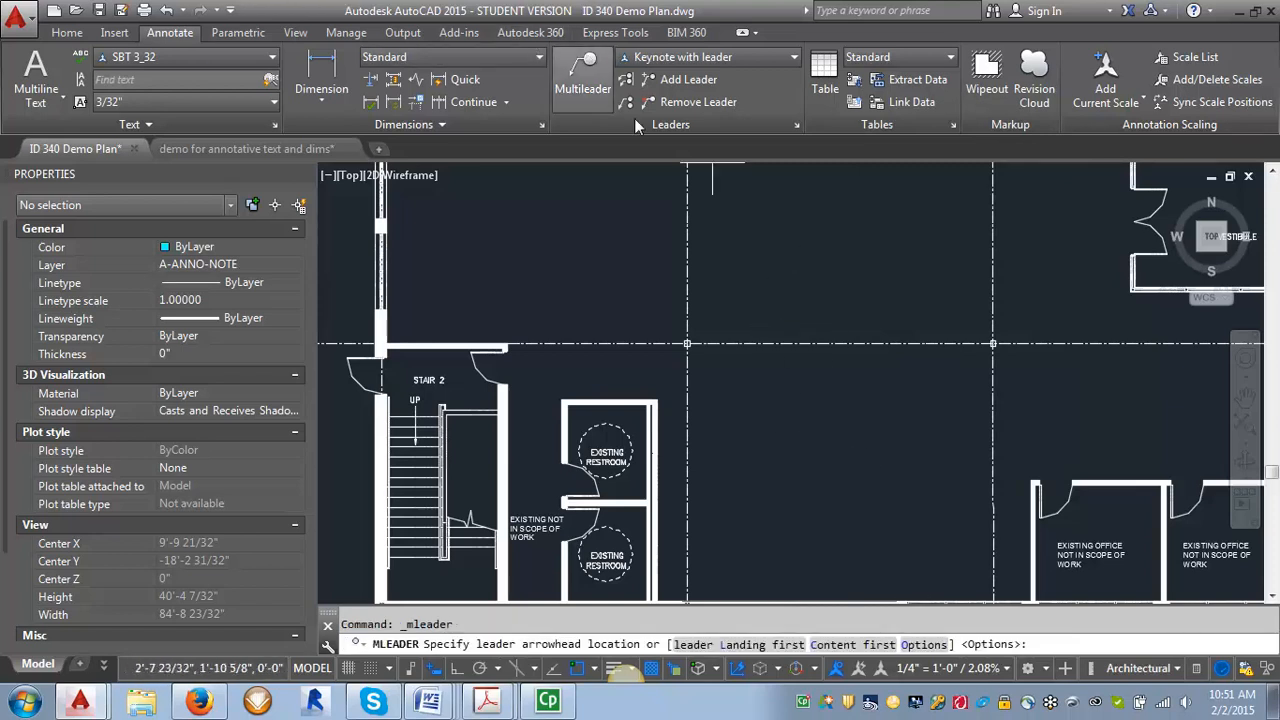
left_click(660, 404)
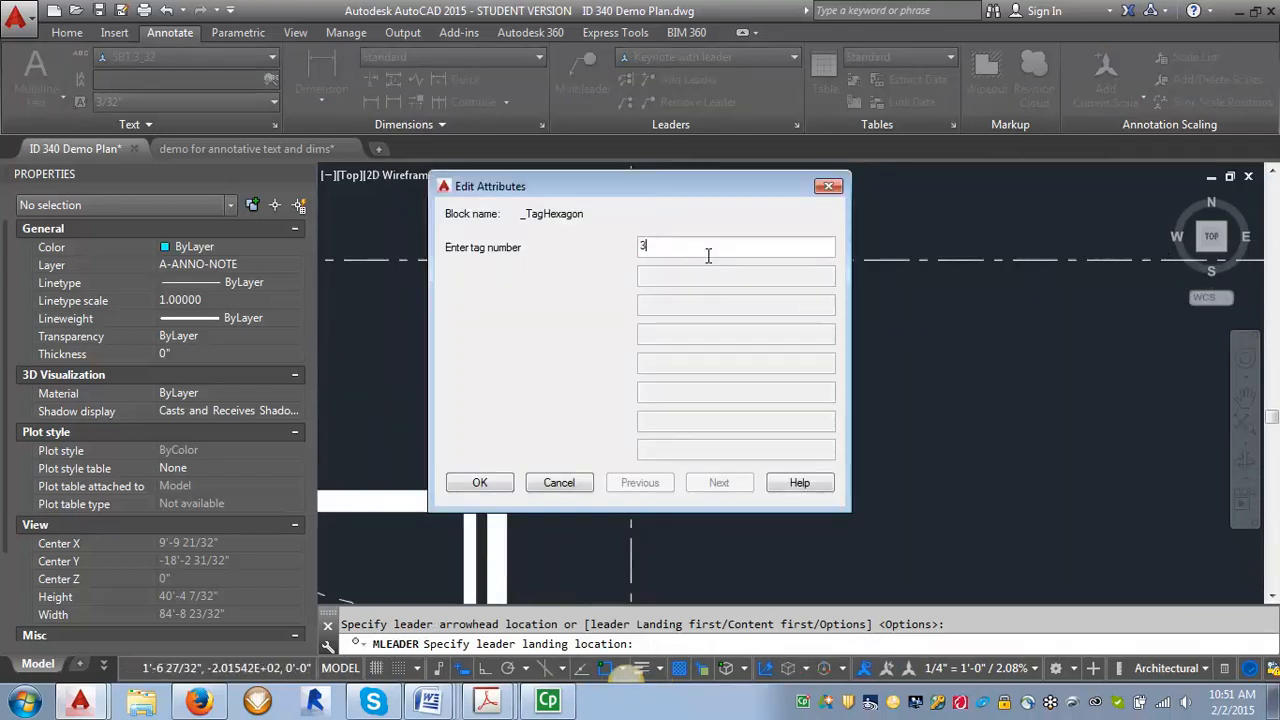
left_click(480, 482)
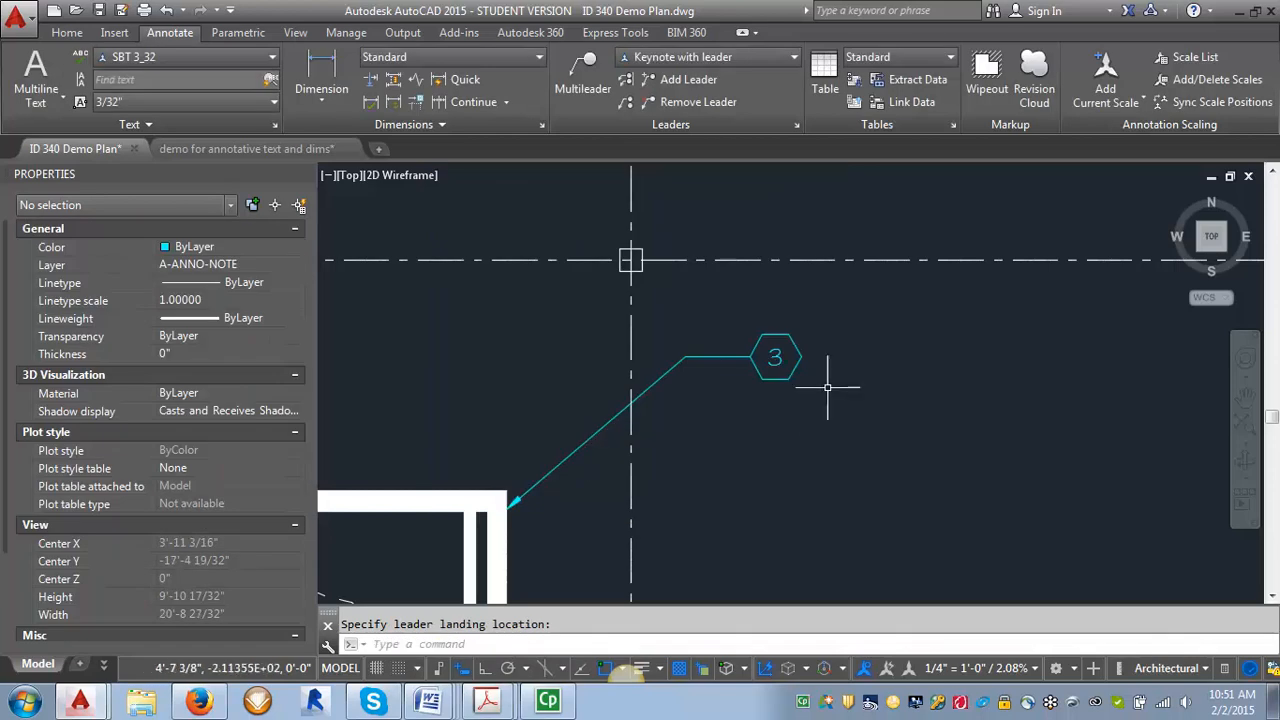
mouse_move(822, 384)
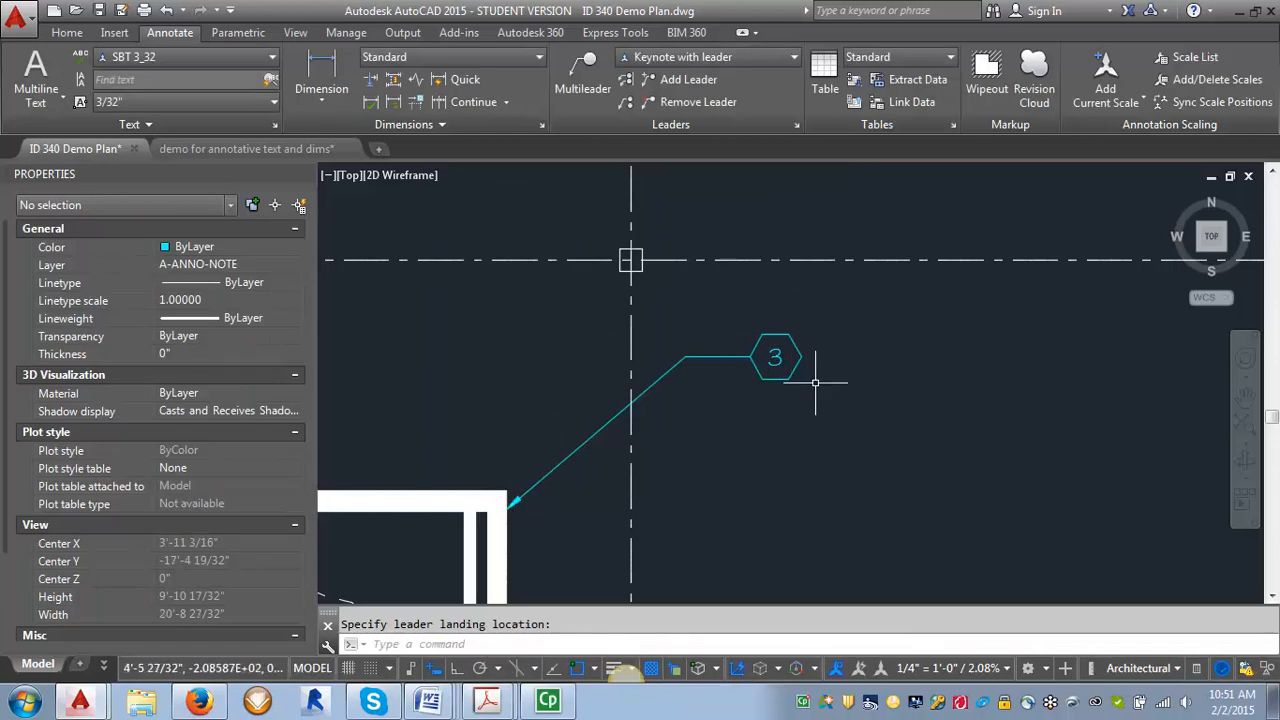
mouse_move(528, 498)
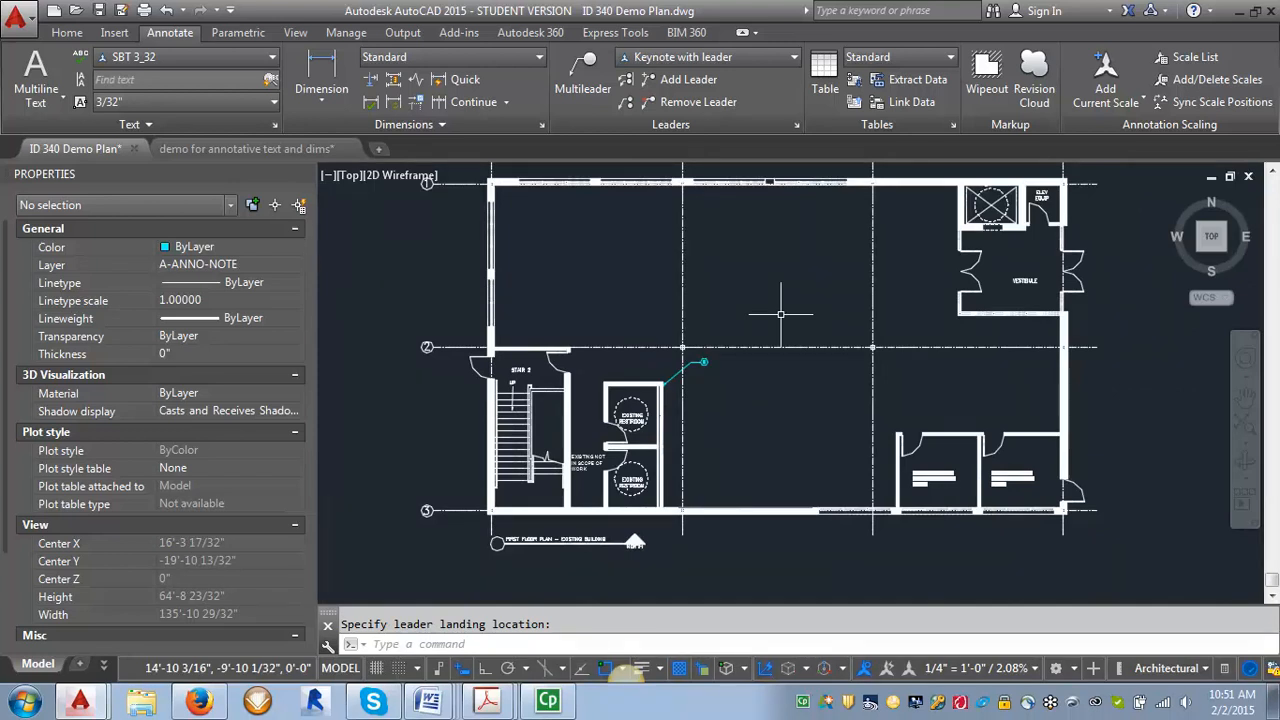
mouse_move(828, 298)
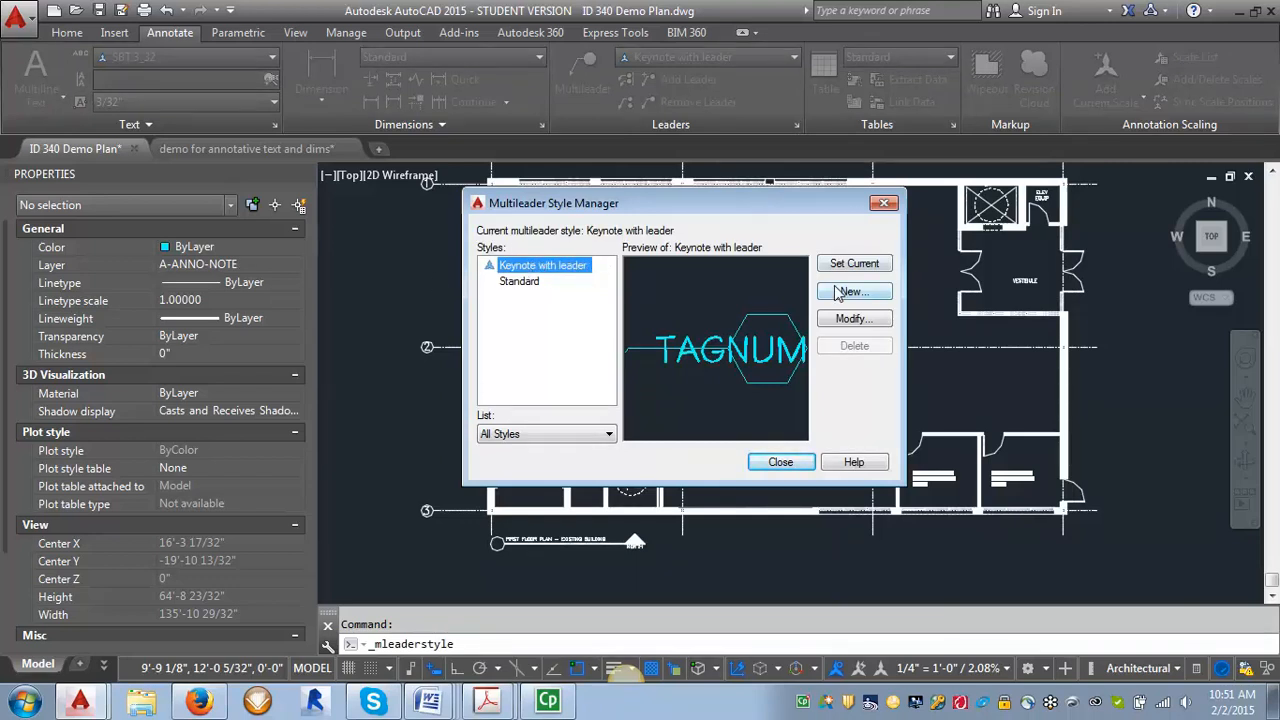
Step: Create a 'Keynote tag' style from Keynote with leader and review its leader format
left_click(852, 292)
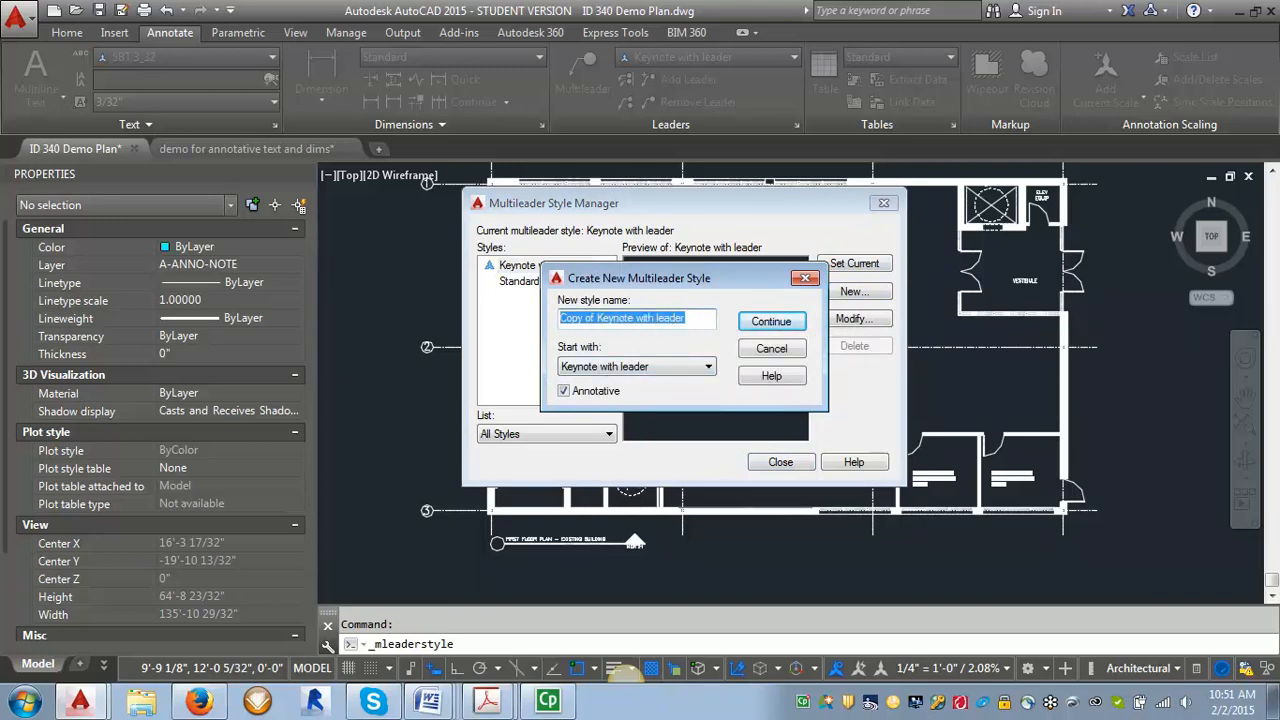
type("Keynote tal")
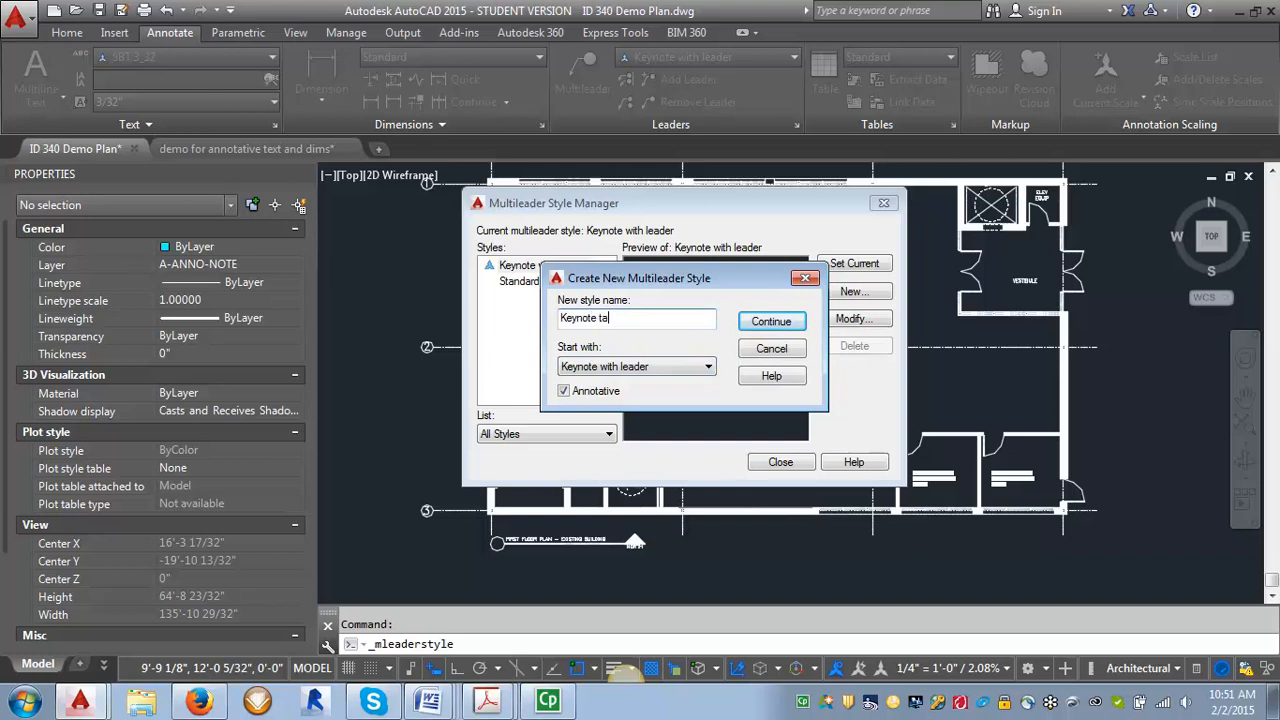
left_click(772, 320)
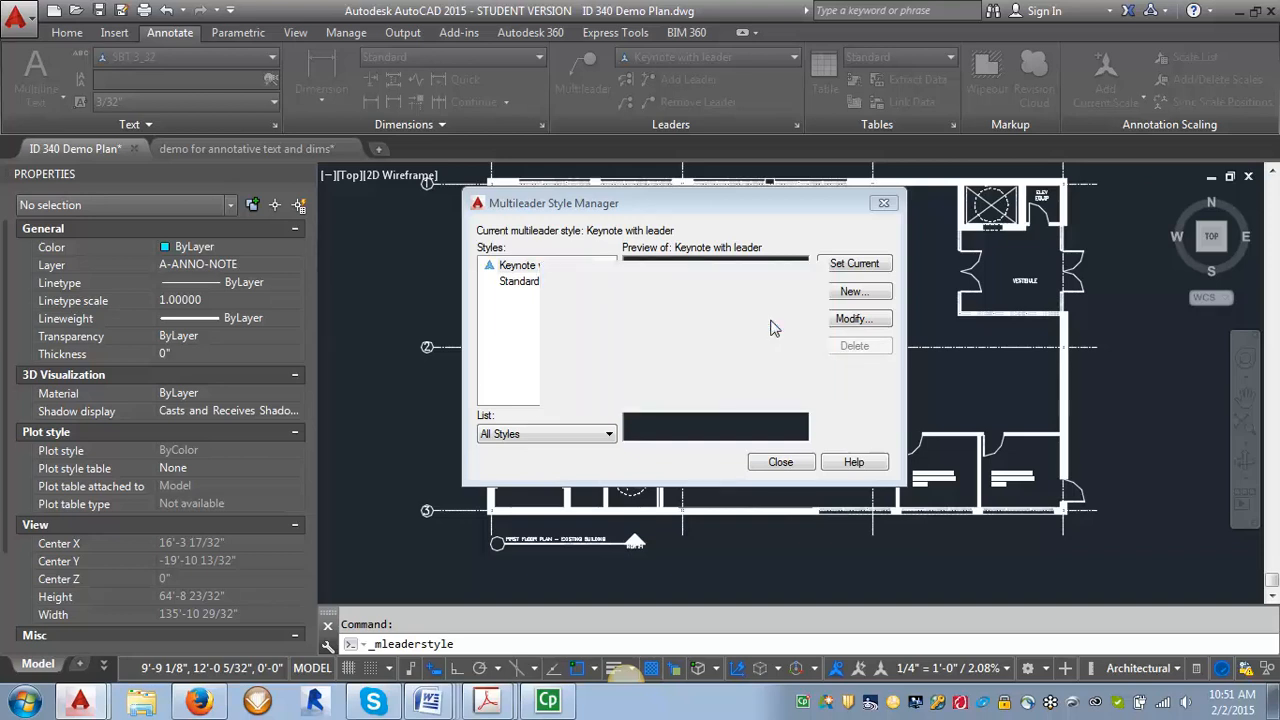
left_click(856, 318)
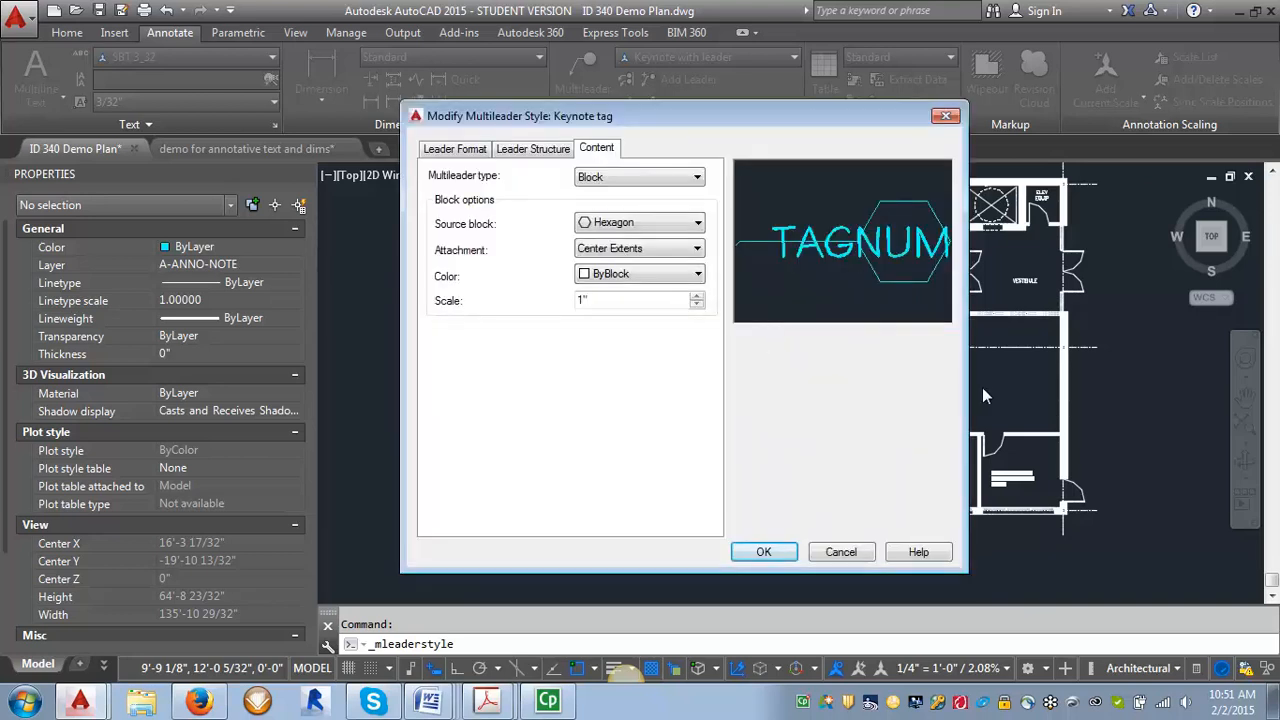
left_click(456, 148)
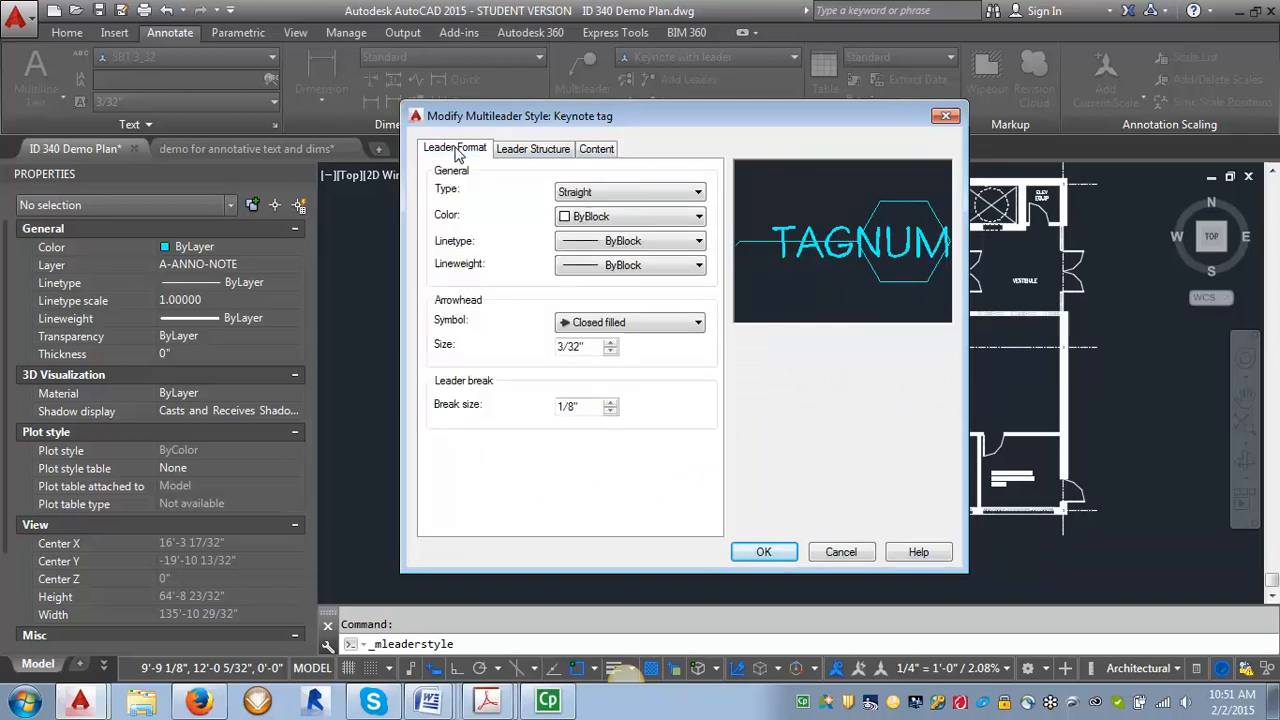
mouse_move(452, 192)
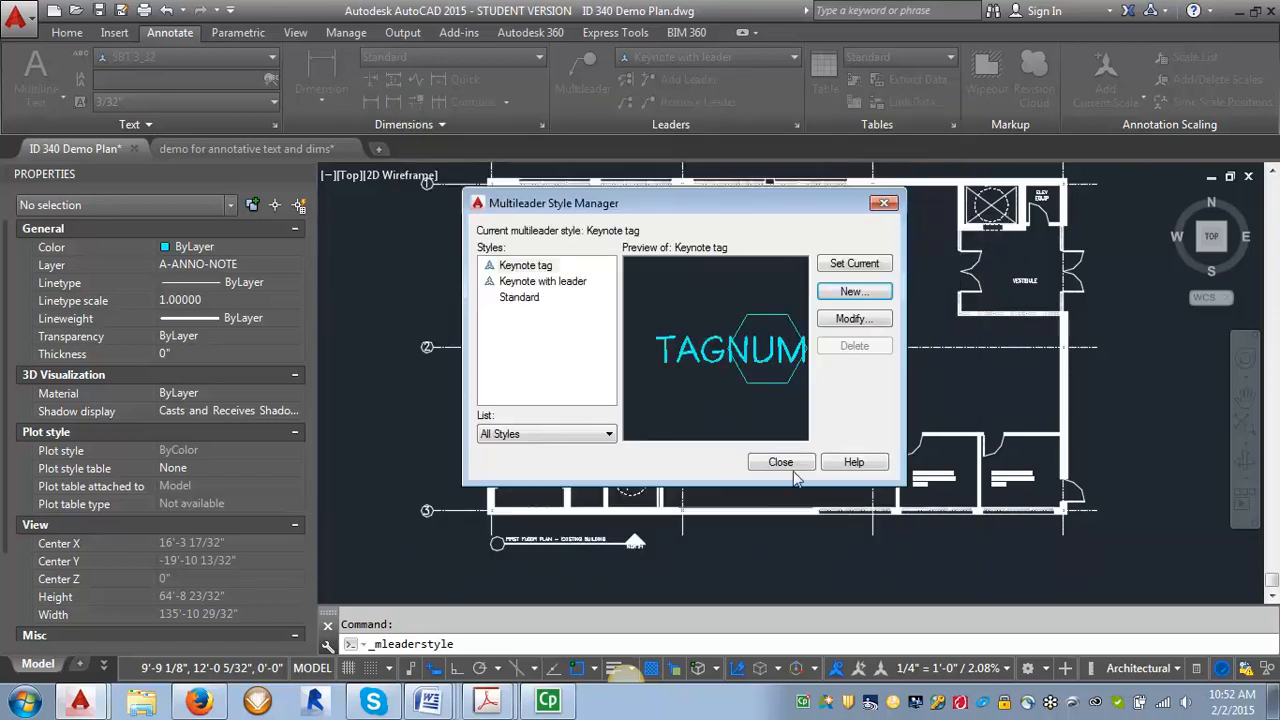
Step: Place a leaderless hexagon tag numbered 3 beside the existing leader keynote
left_click(780, 460)
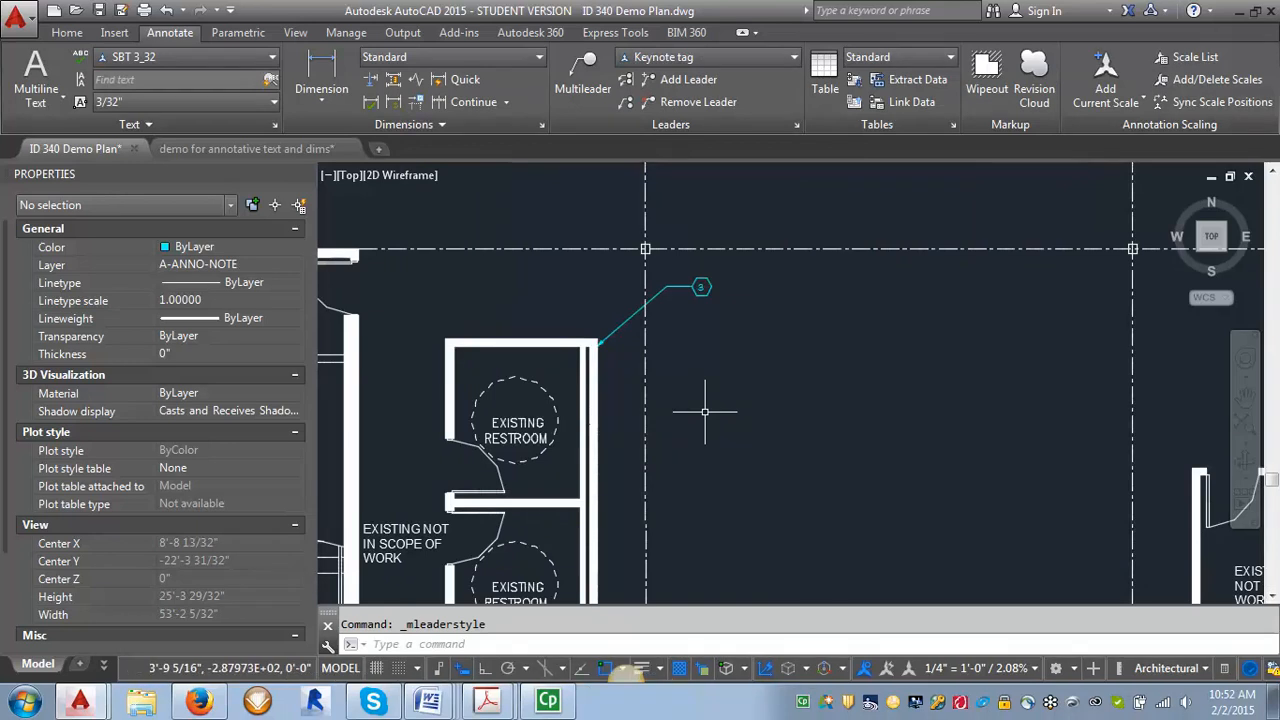
mouse_move(584, 70)
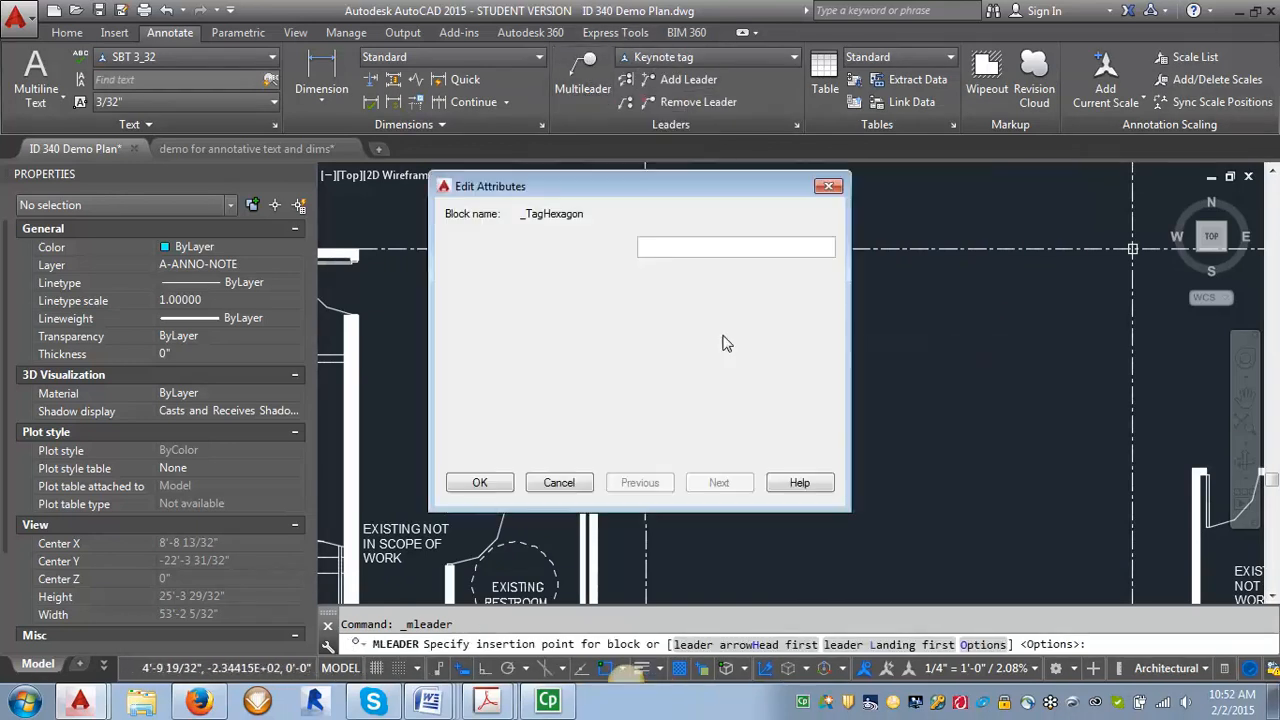
type("3")
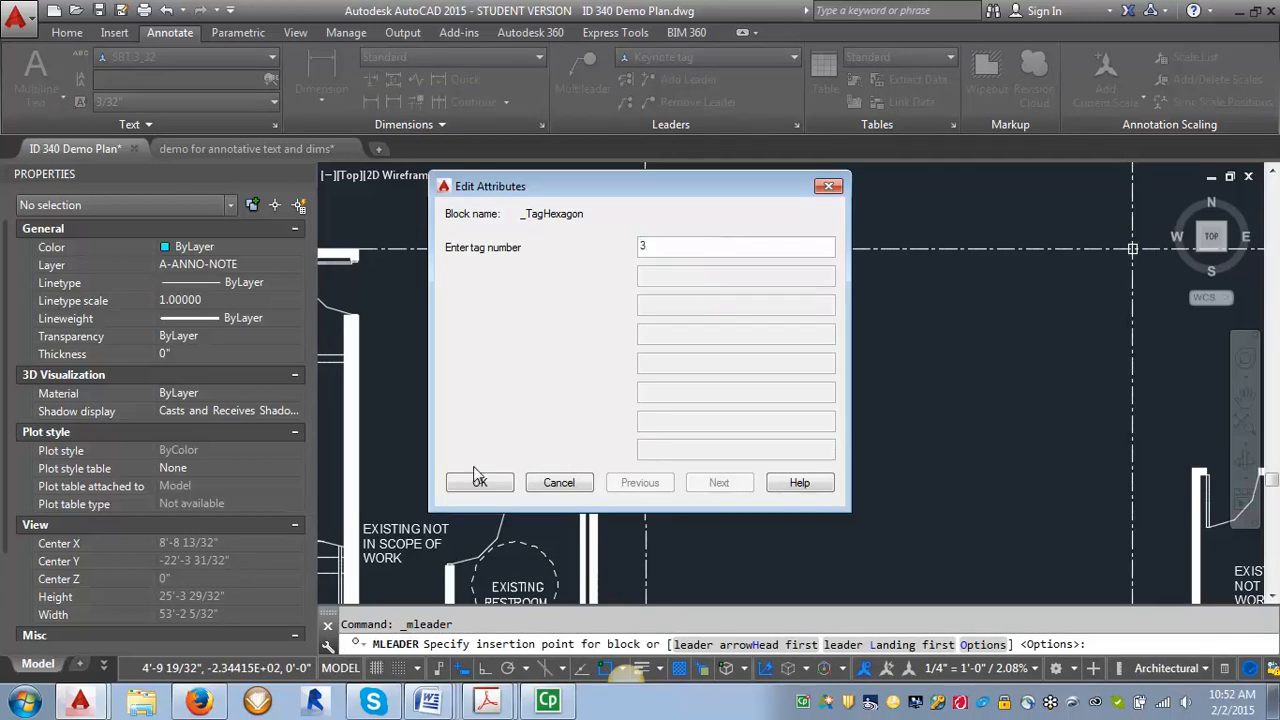
left_click(480, 482)
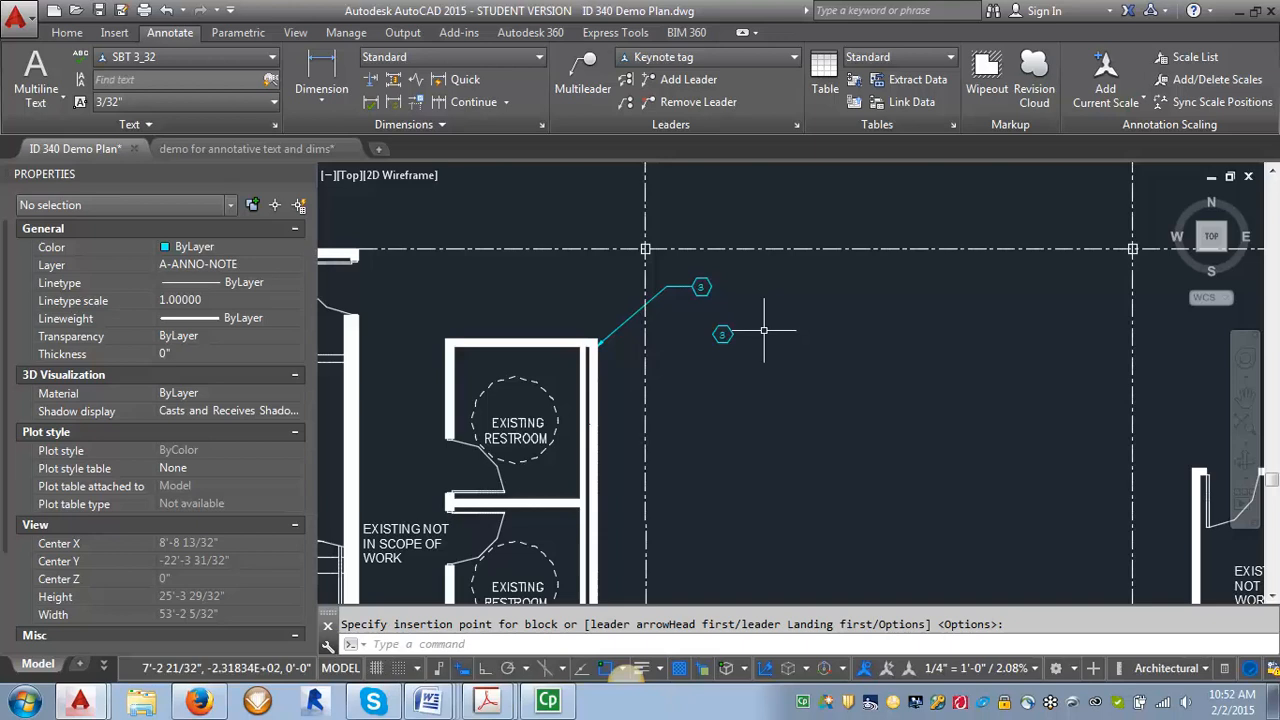
mouse_move(790, 388)
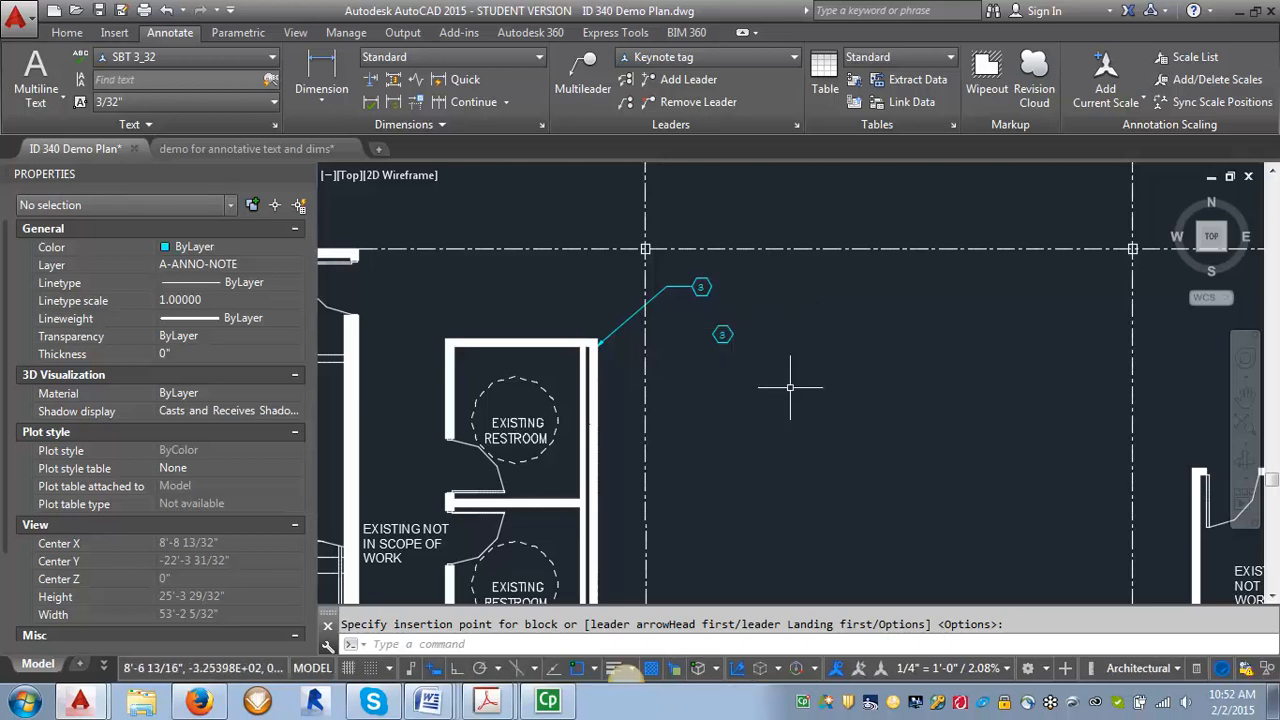
mouse_move(732, 332)
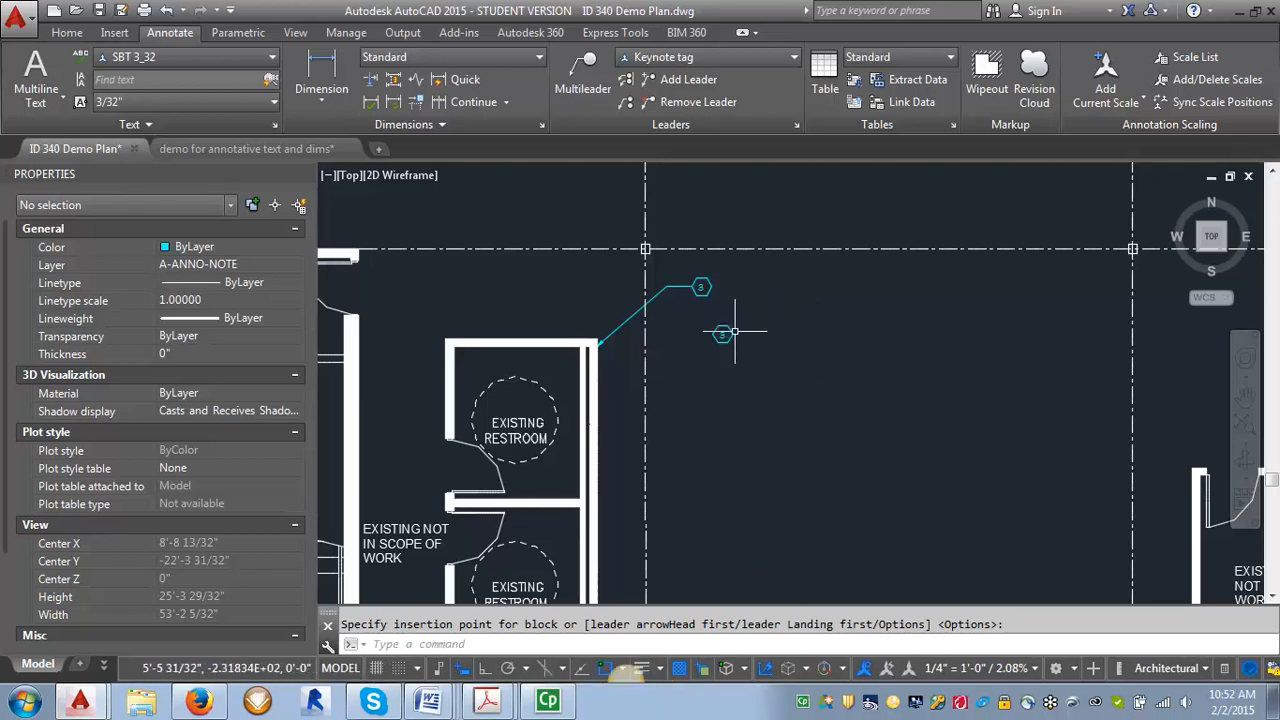
mouse_move(760, 440)
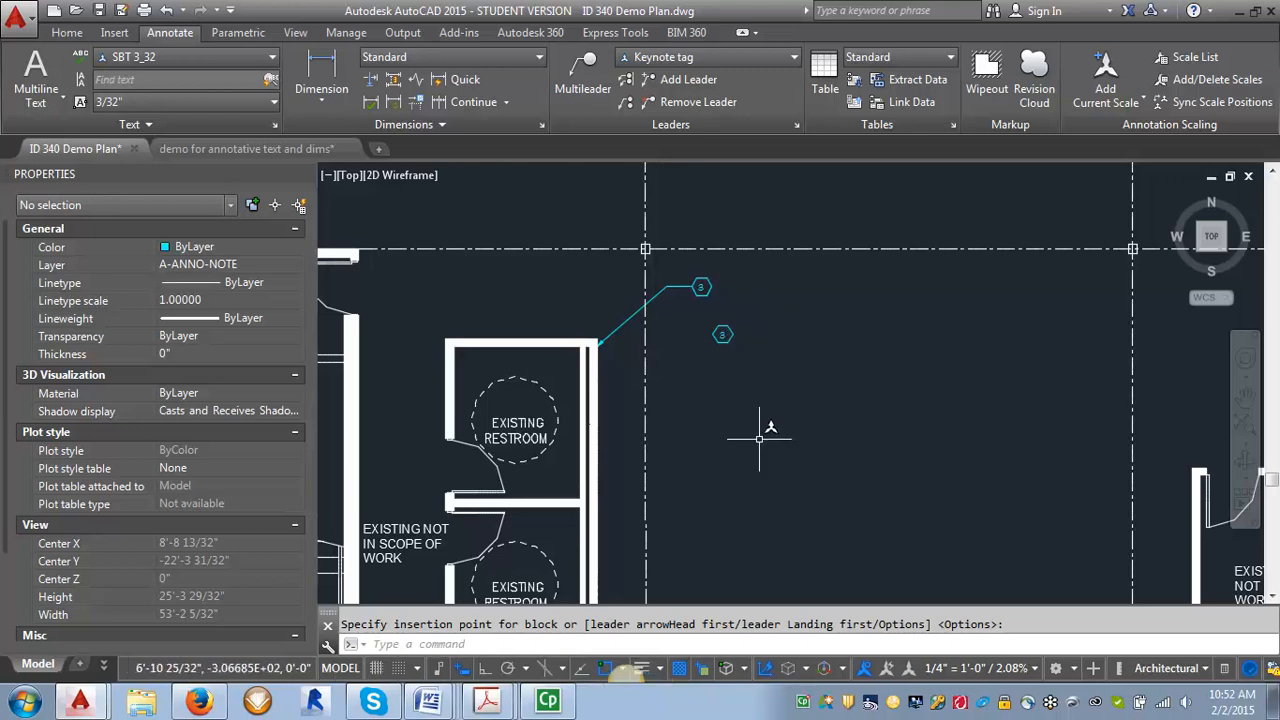
mouse_move(764, 458)
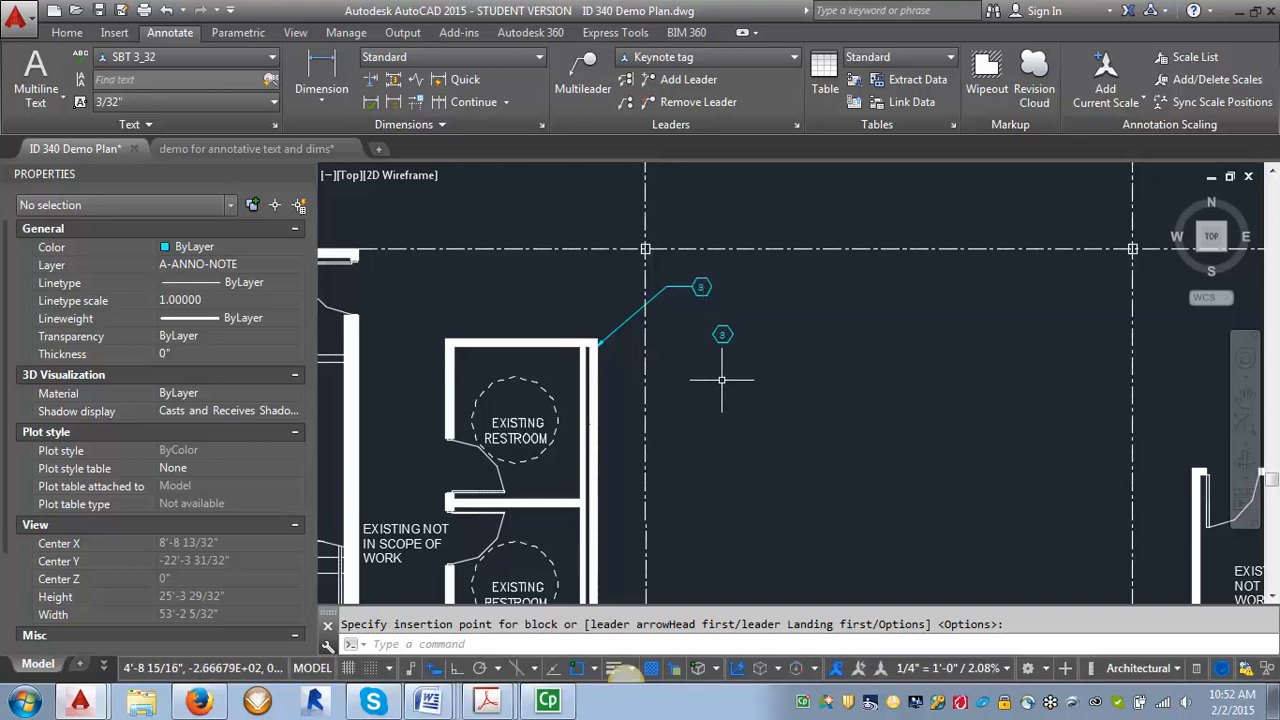
mouse_move(752, 324)
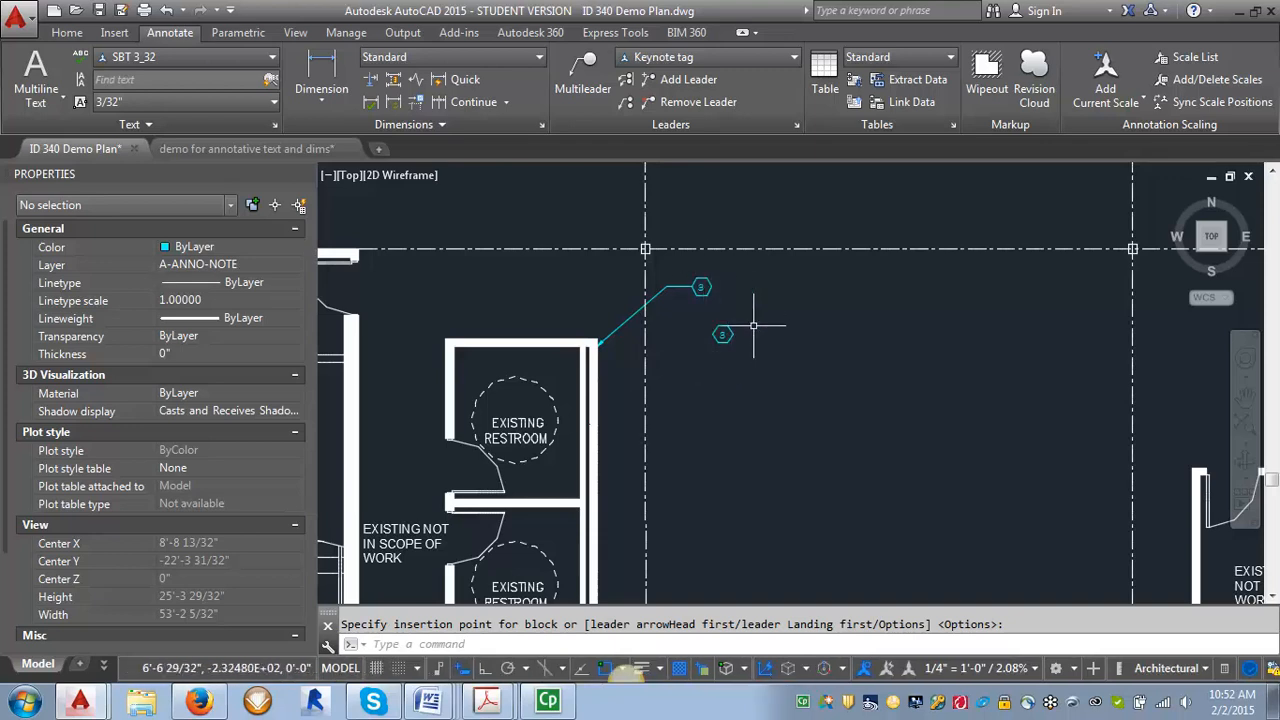
mouse_move(770, 316)
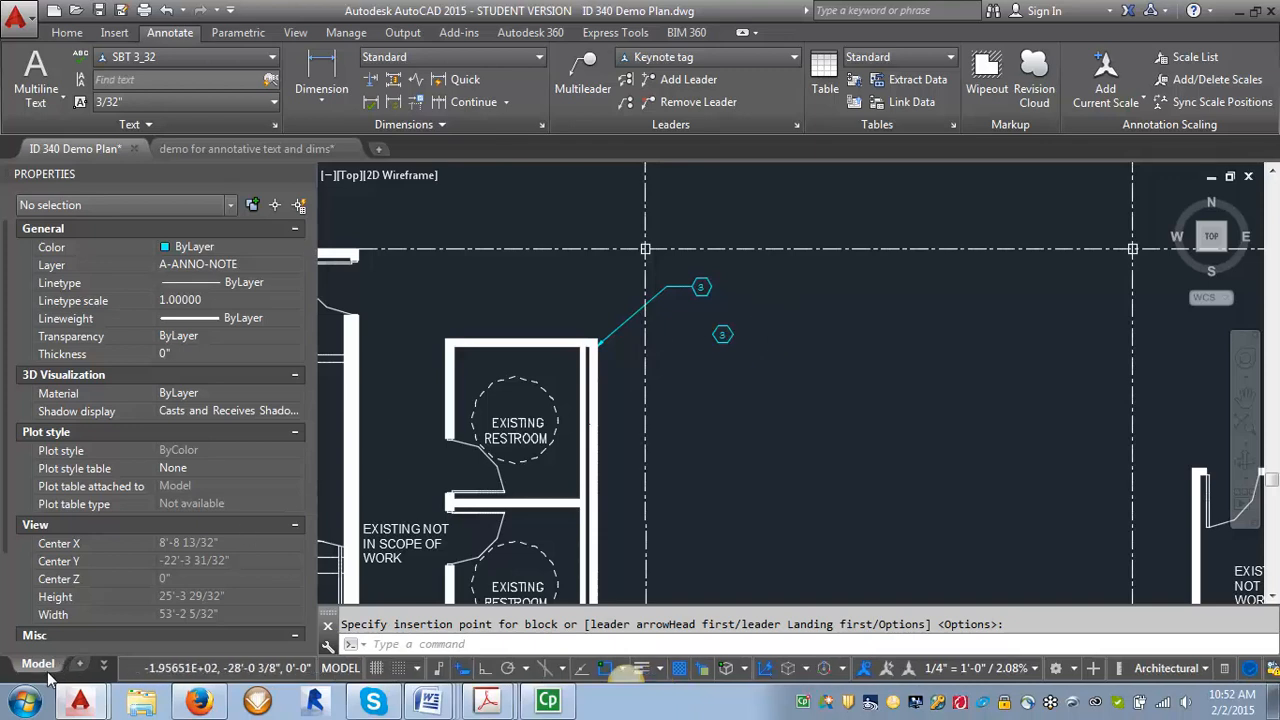
left_click(38, 664)
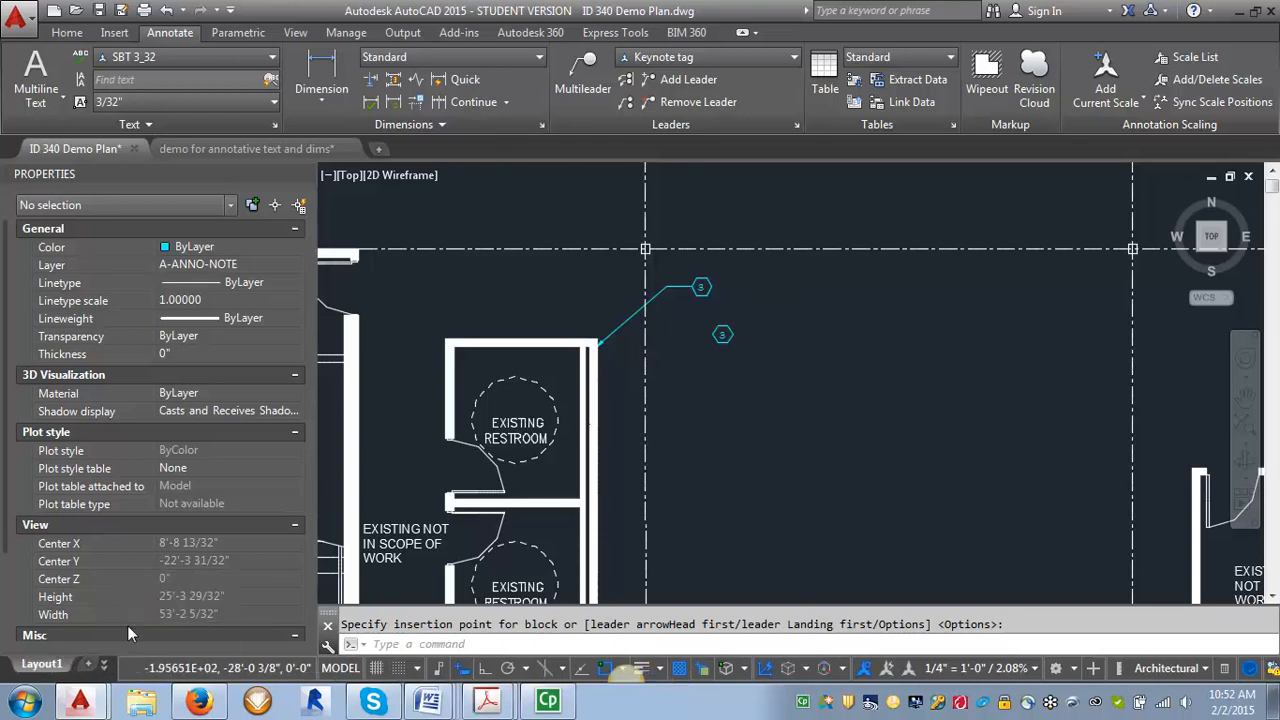
Step: On Layout1 paper space, place a Keynote tag hexagon numbered 3
left_click(96, 664)
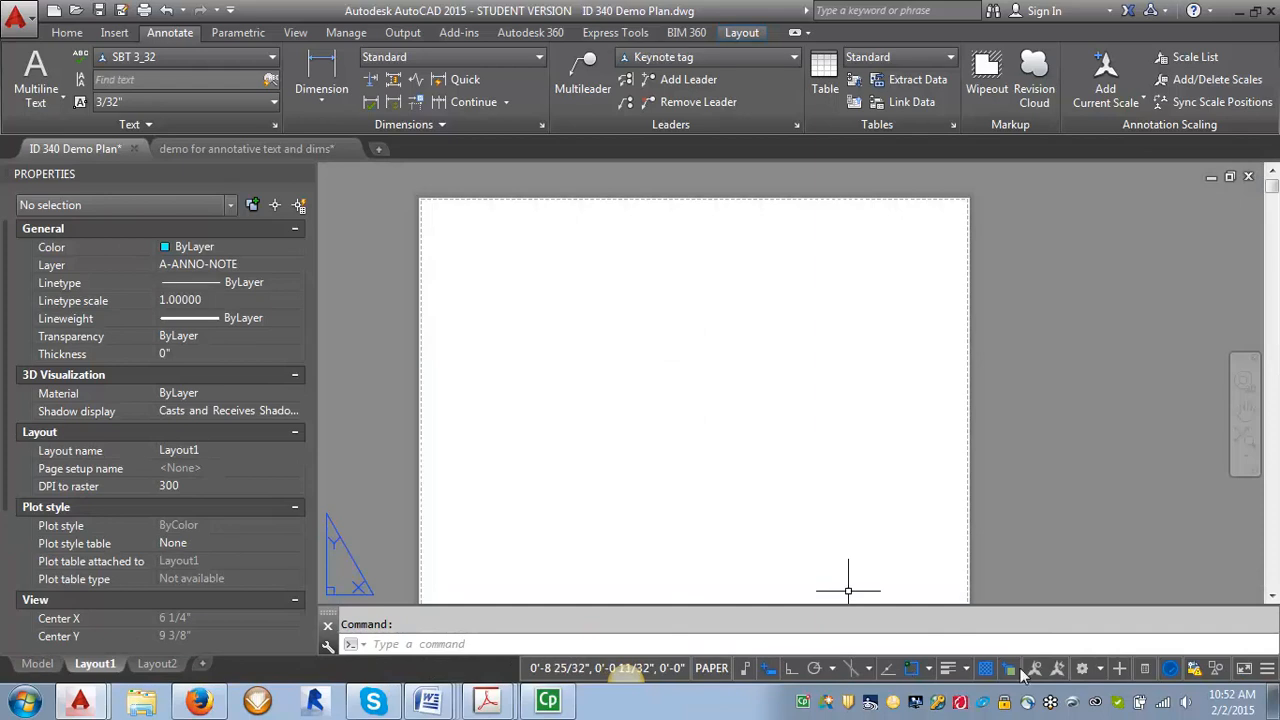
mouse_move(880, 696)
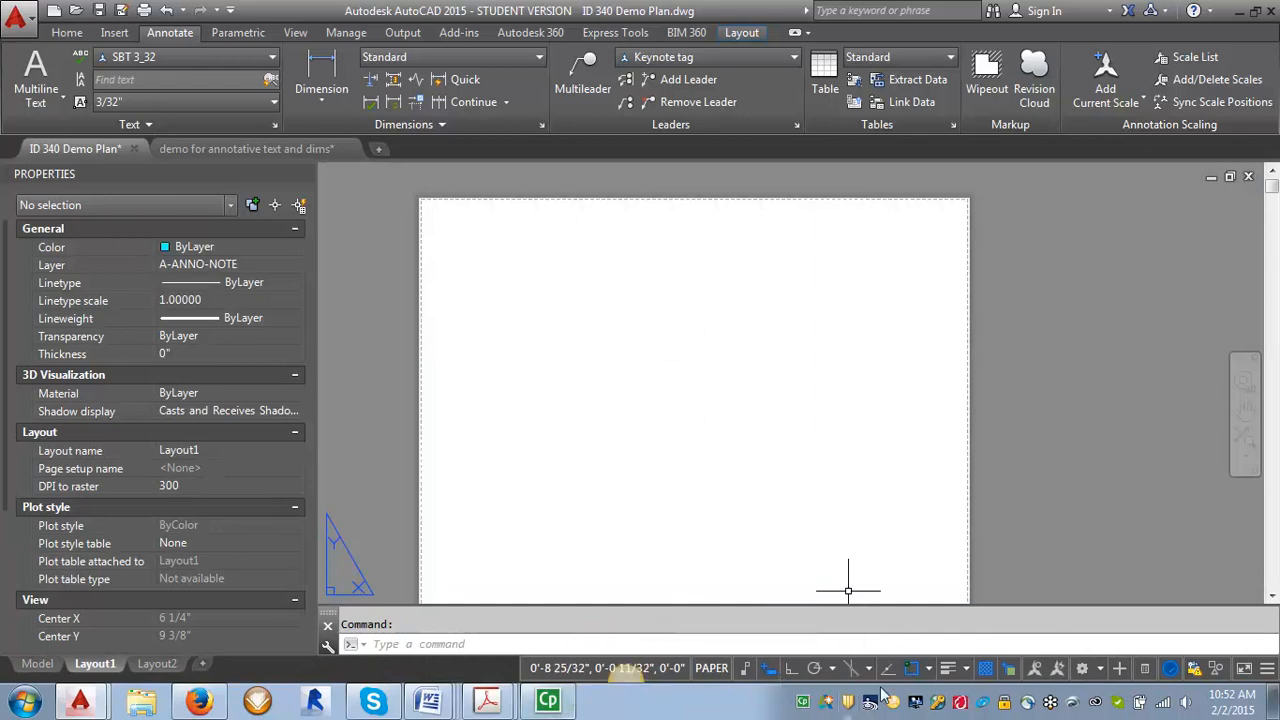
mouse_move(536, 332)
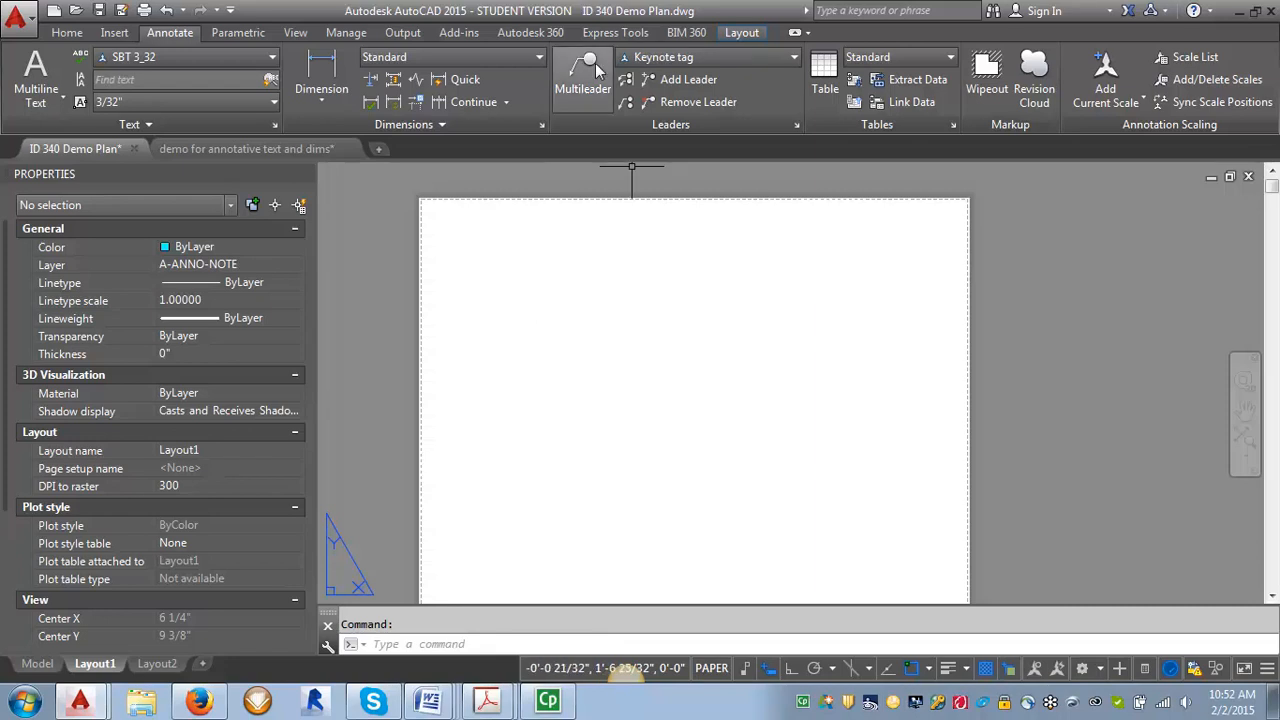
left_click(584, 76)
type("3")
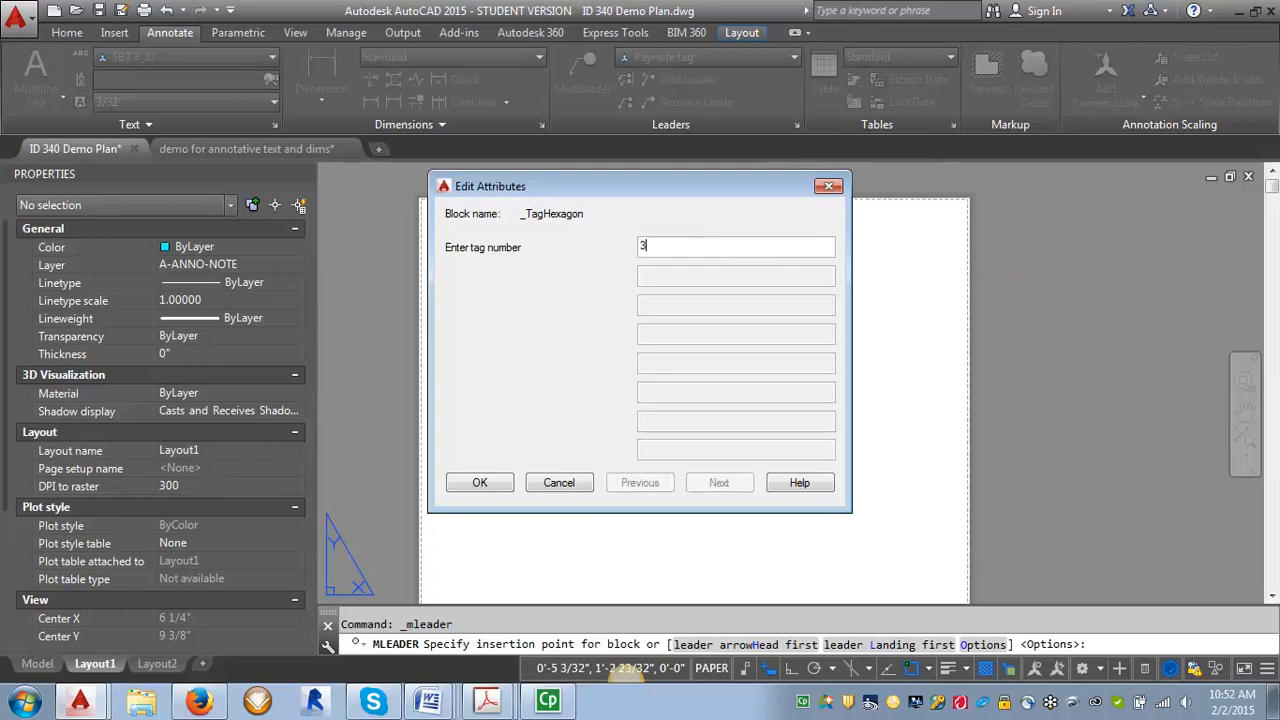
left_click(480, 482)
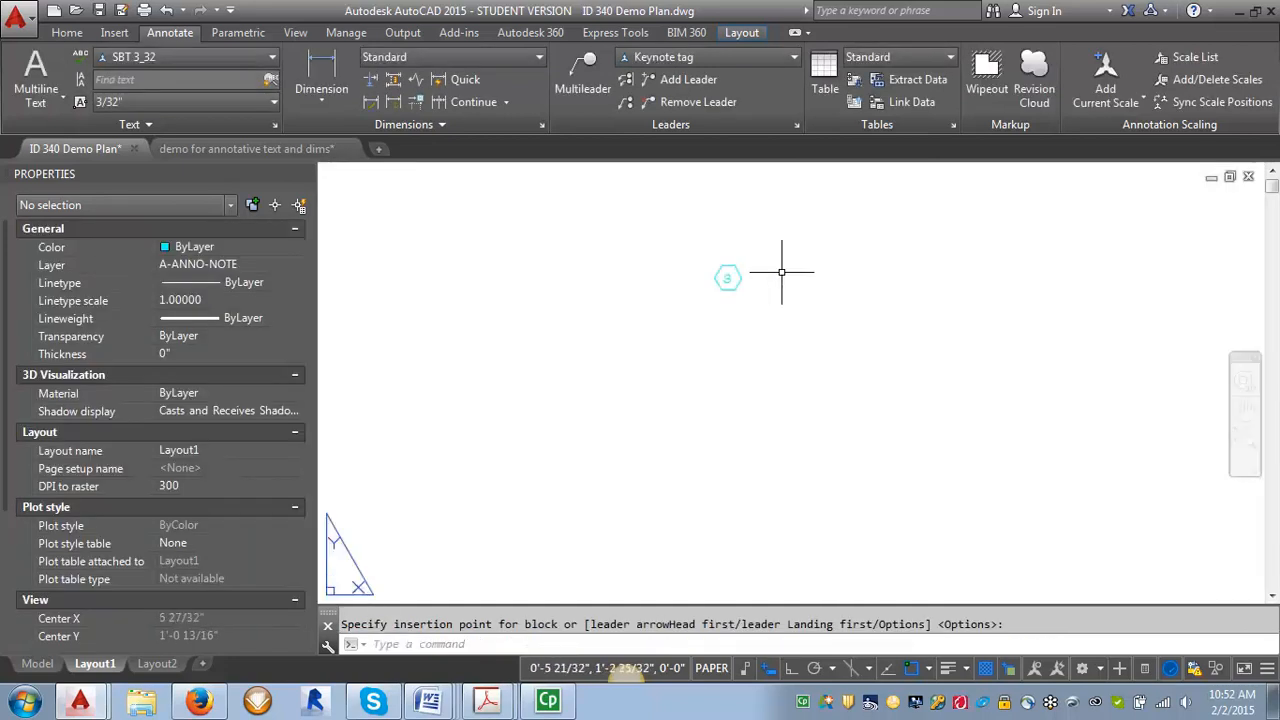
mouse_move(772, 494)
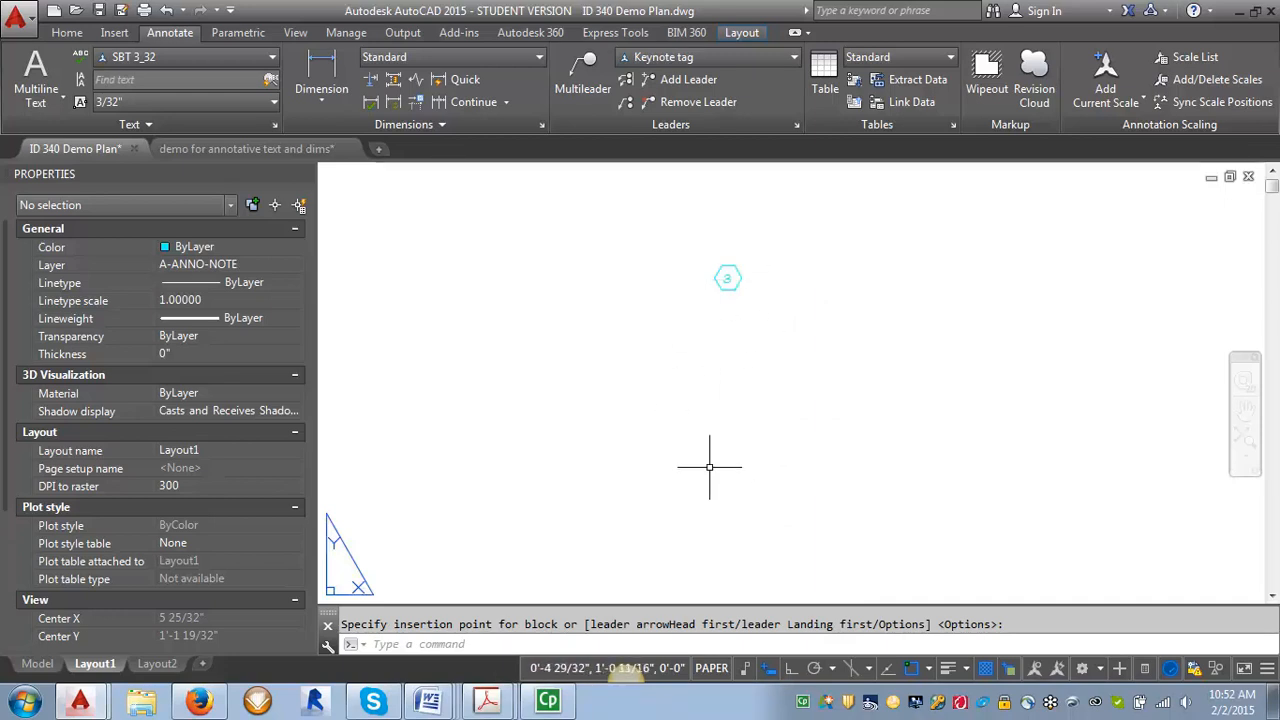
mouse_move(870, 500)
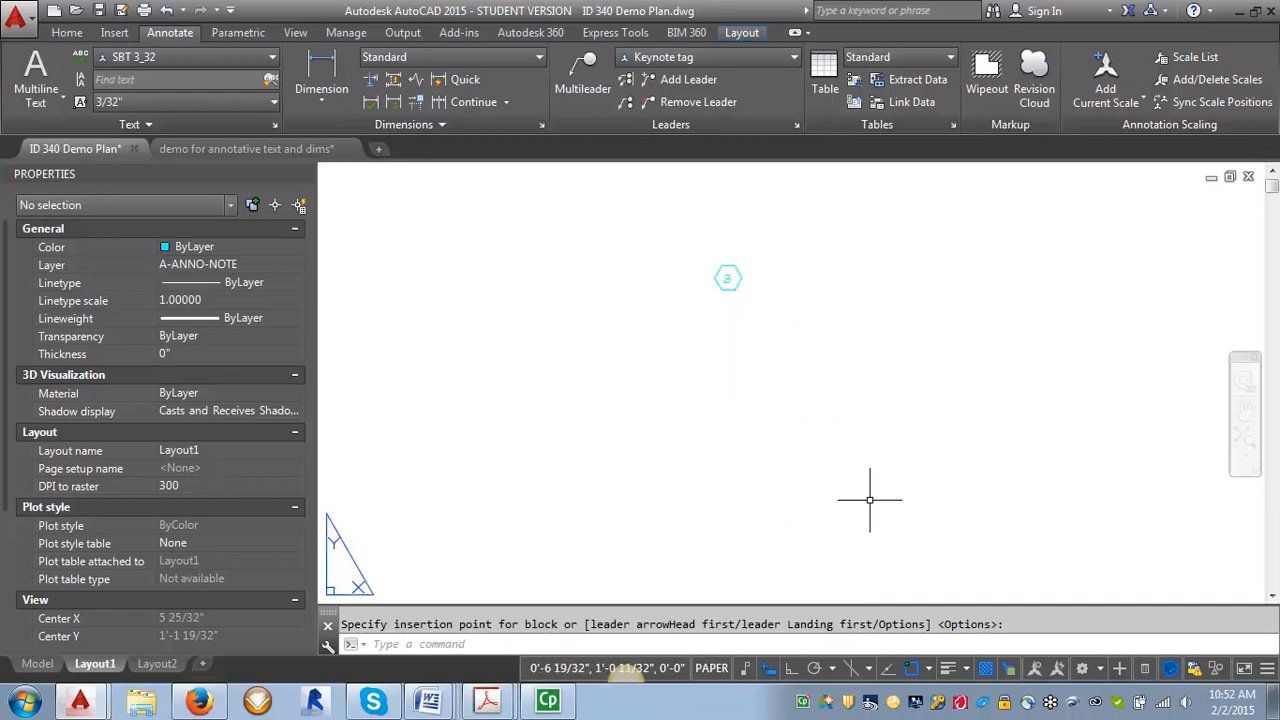
mouse_move(858, 492)
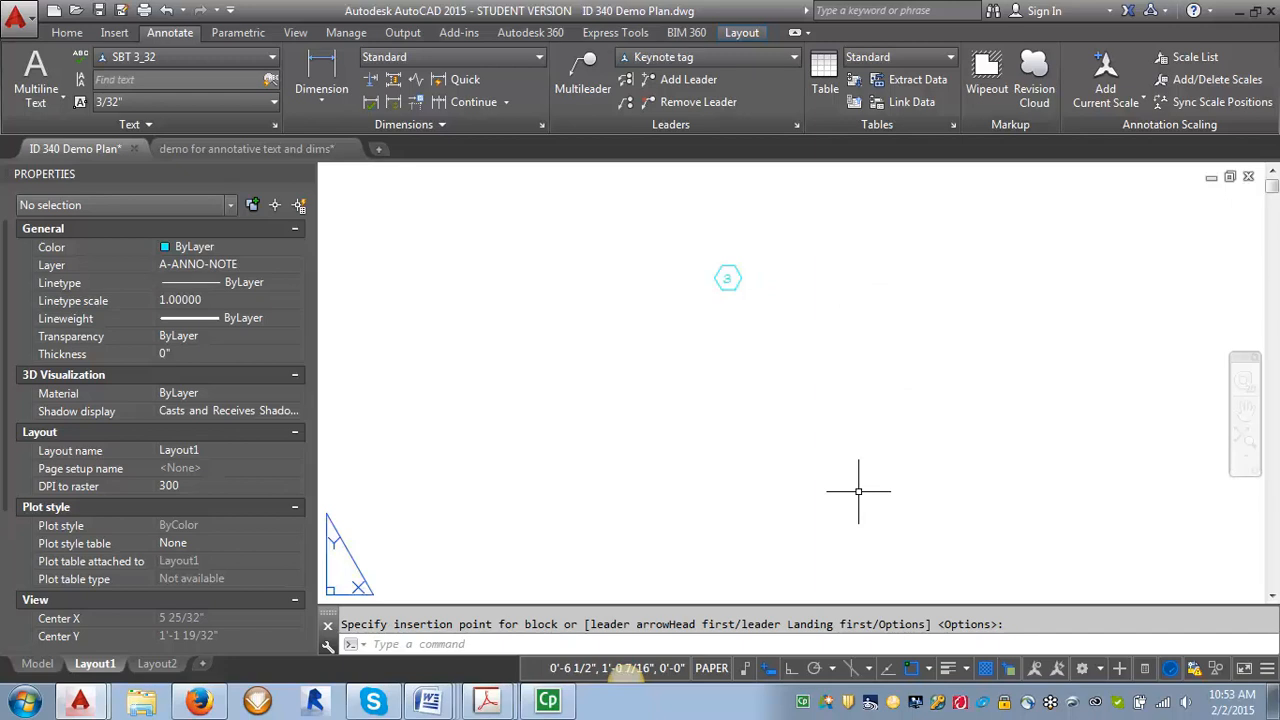